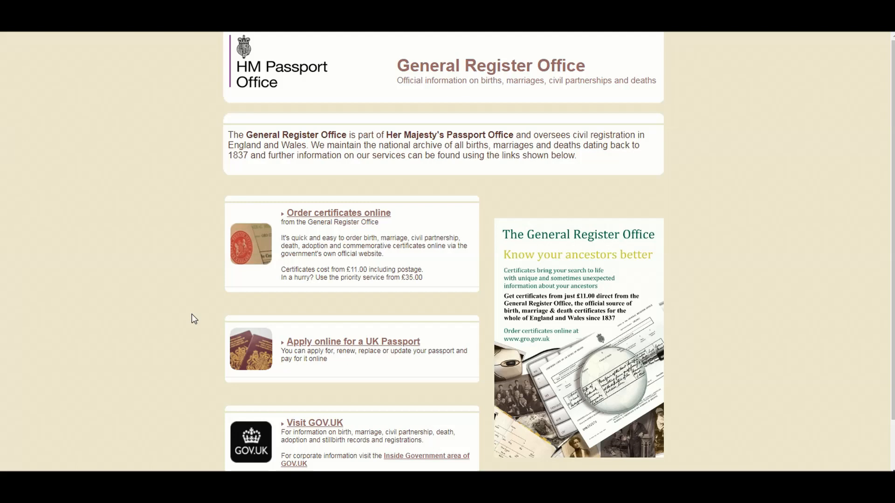
pyautogui.moveTo(187, 291)
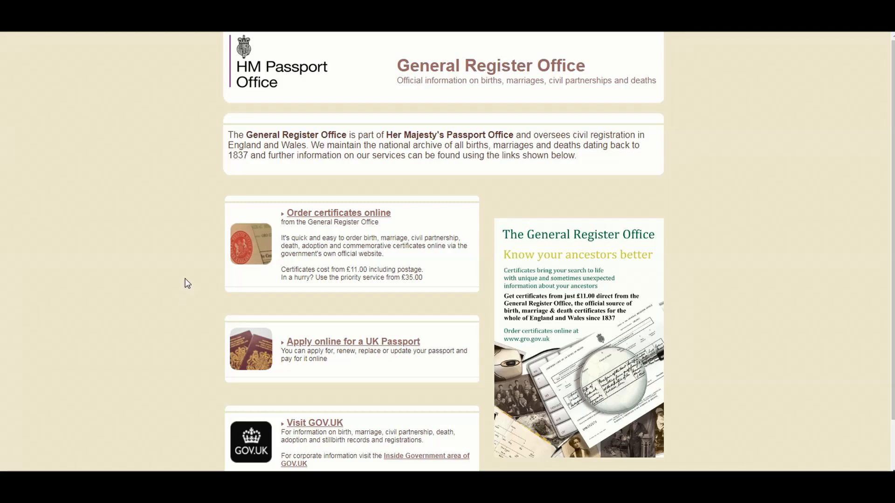
pyautogui.moveTo(488, 424)
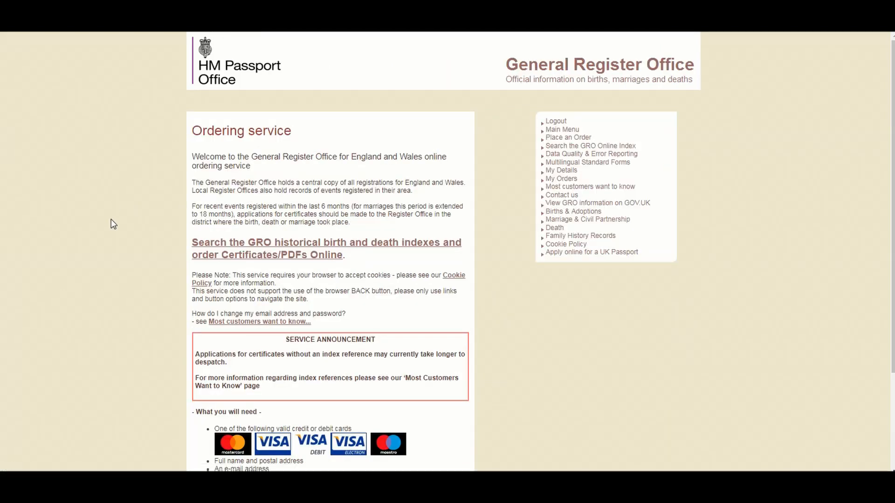
pyautogui.moveTo(142, 288)
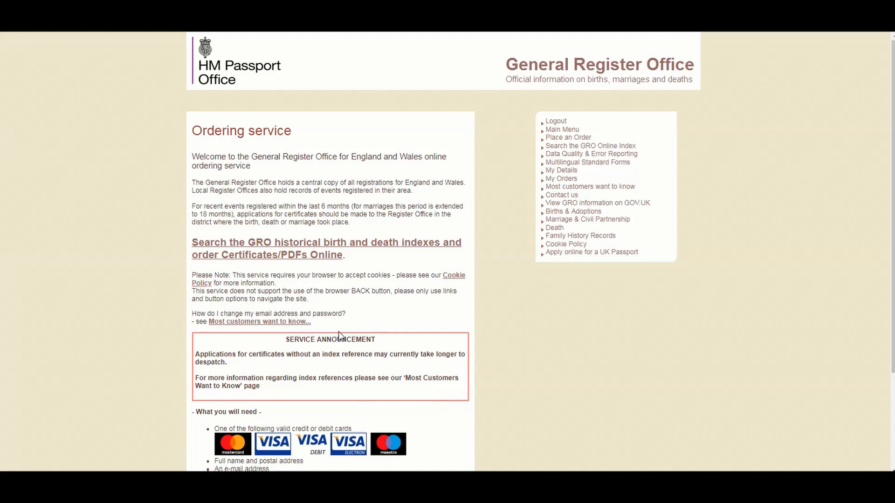
pyautogui.moveTo(324, 262)
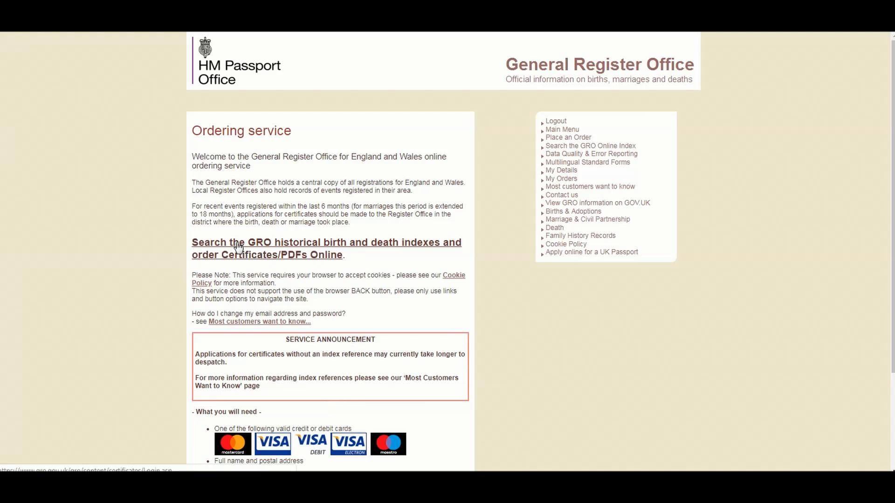
# Open the GRO historical birth and death index search login page.
pyautogui.click(326, 242)
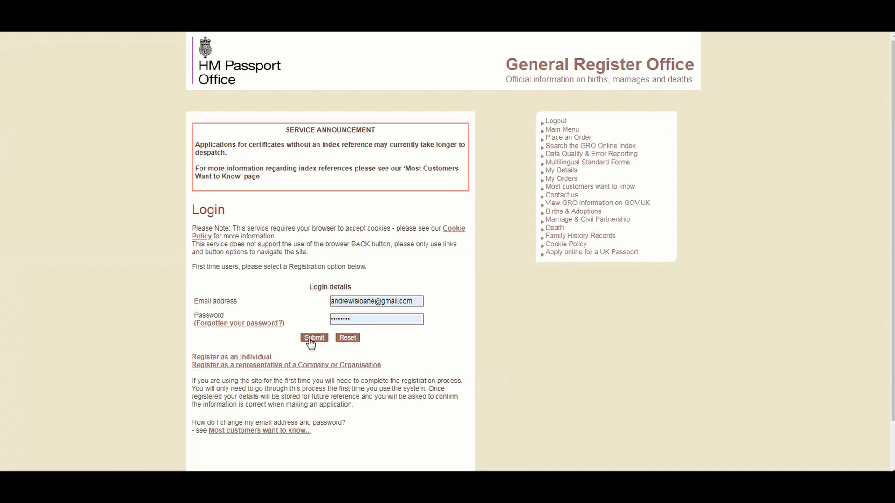
# Log in with the prefilled details and choose GRO Indexes.
pyautogui.click(313, 338)
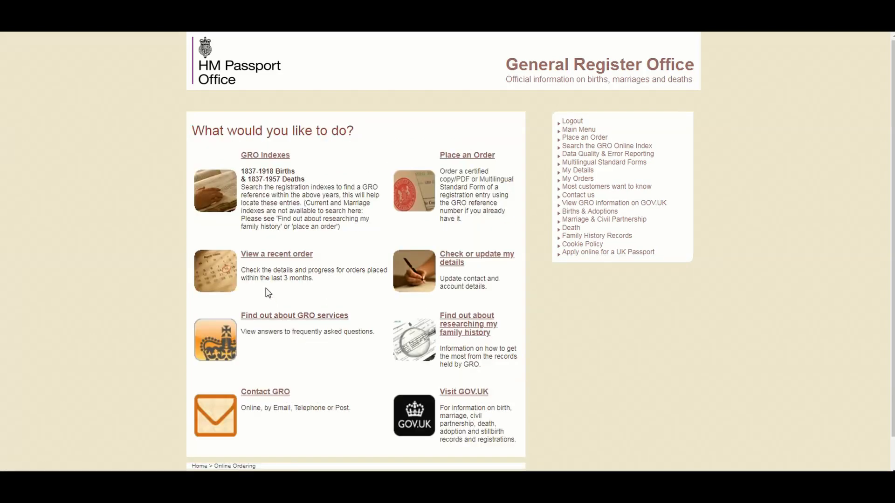
pyautogui.moveTo(83, 211)
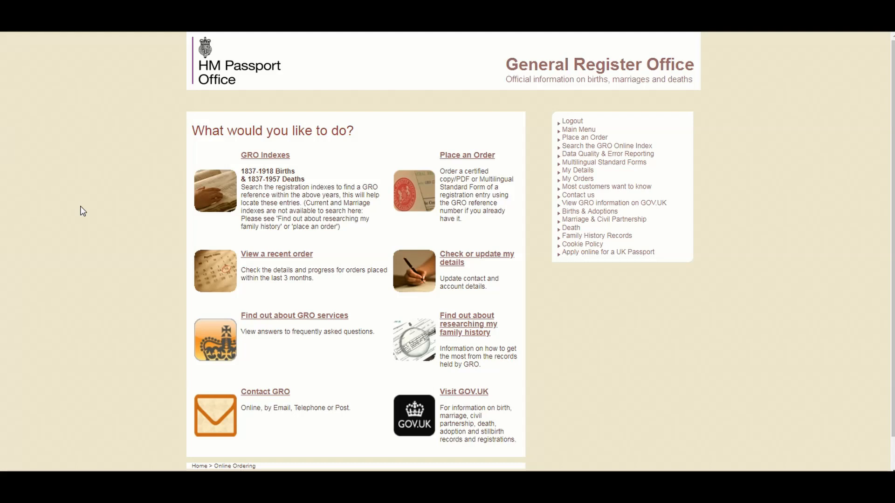
pyautogui.moveTo(167, 178)
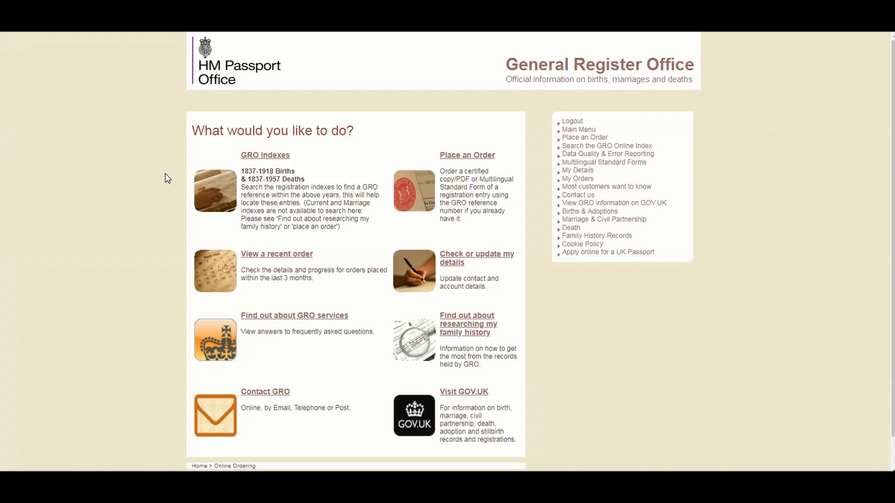
pyautogui.moveTo(148, 187)
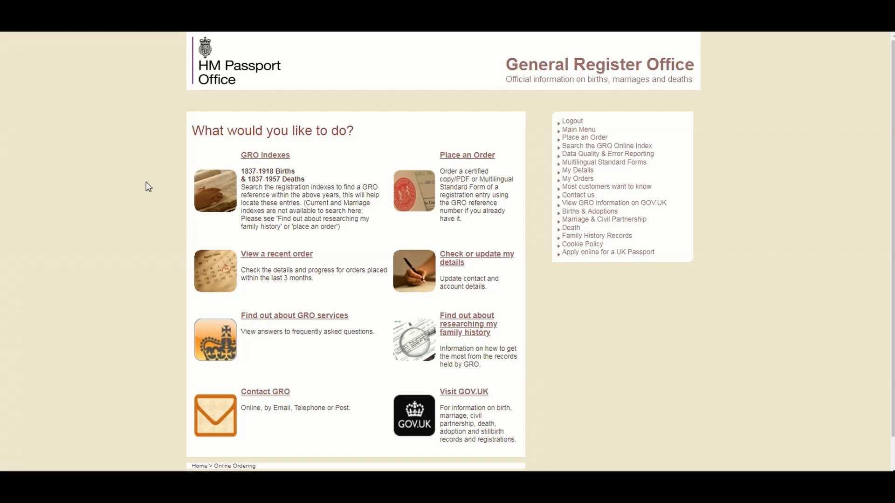
pyautogui.click(606, 145)
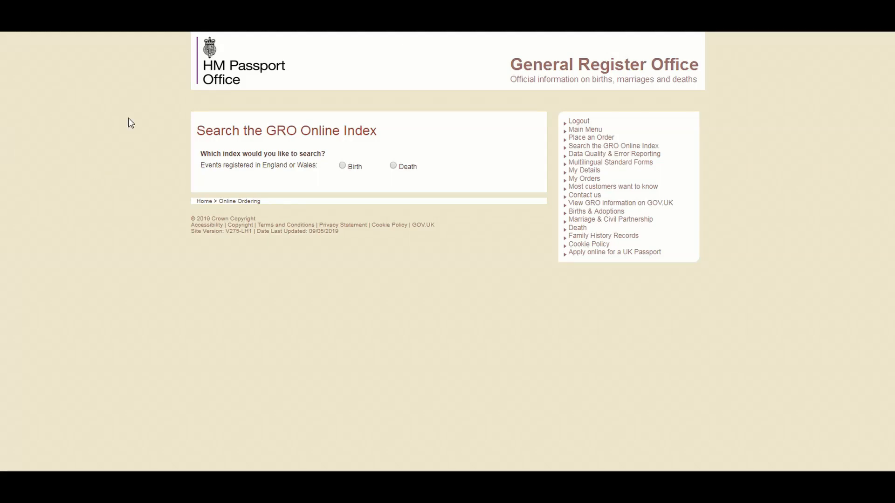
pyautogui.moveTo(451, 286)
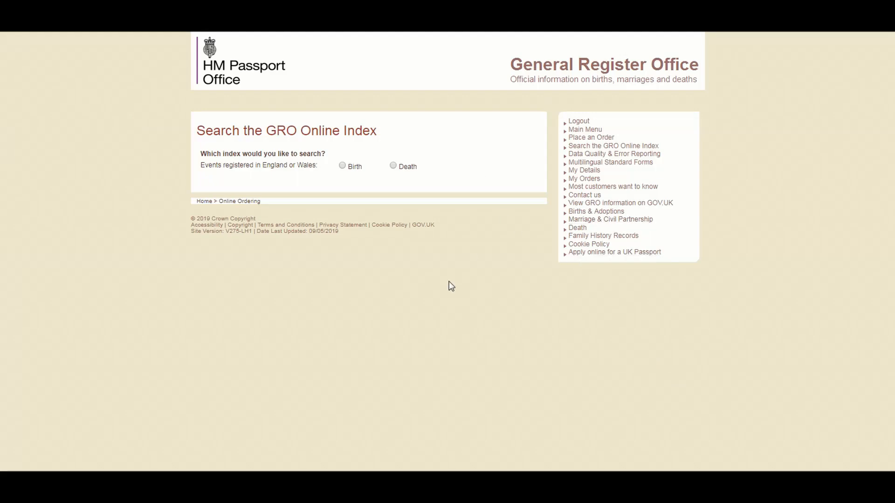
pyautogui.moveTo(218, 172)
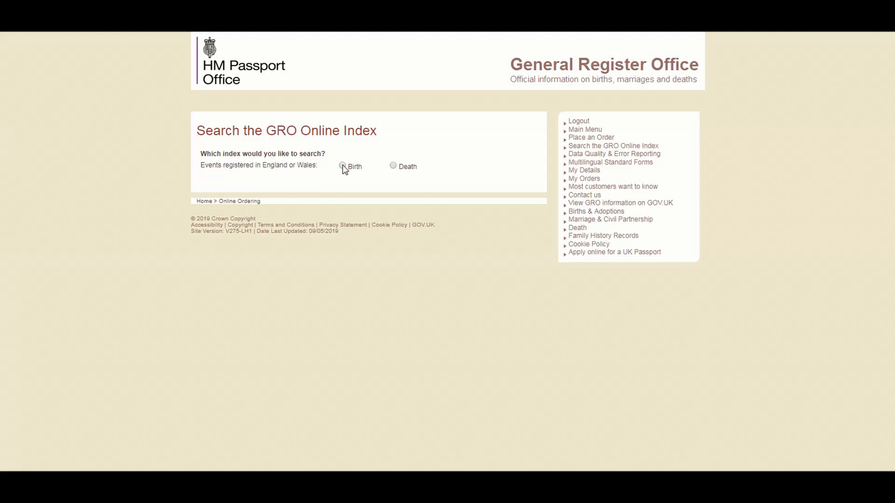
# Choose the Birth index to show the full birth search form.
pyautogui.click(338, 166)
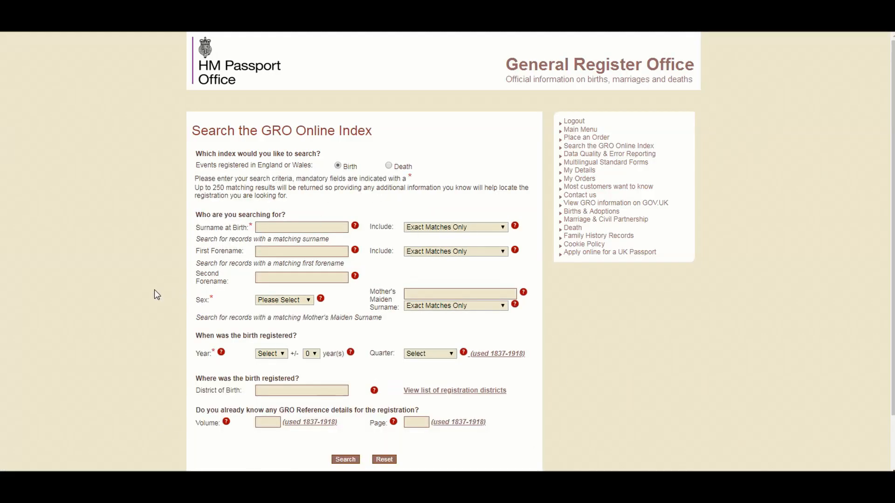
pyautogui.scroll(-3)
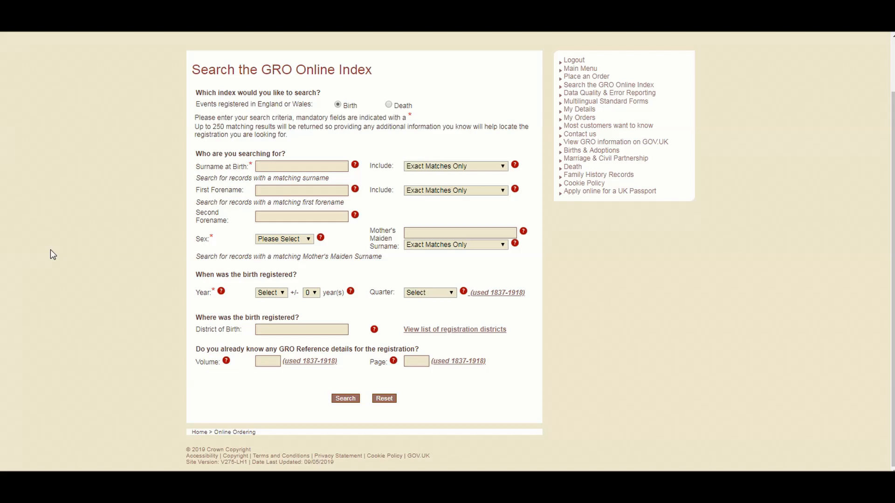
pyautogui.moveTo(125, 206)
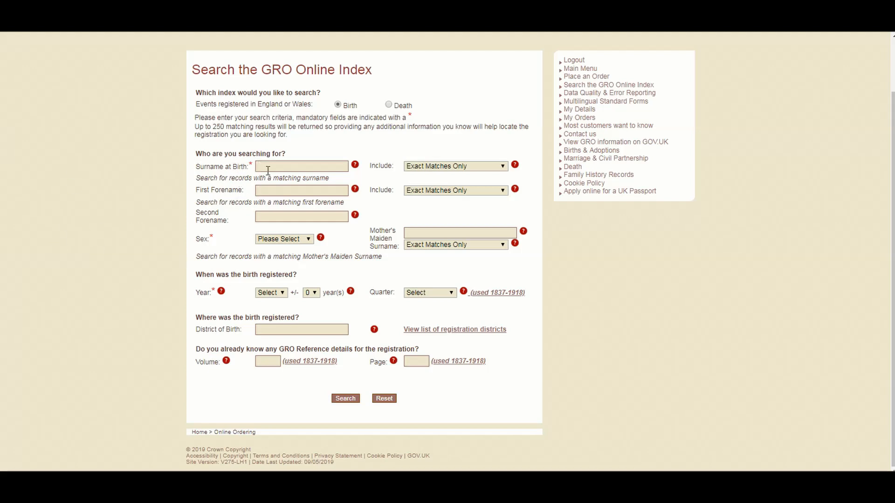
# Enter surname 'eddowes' and first forename 'Catherine' from the autocomplete suggestions.
pyautogui.write('E')
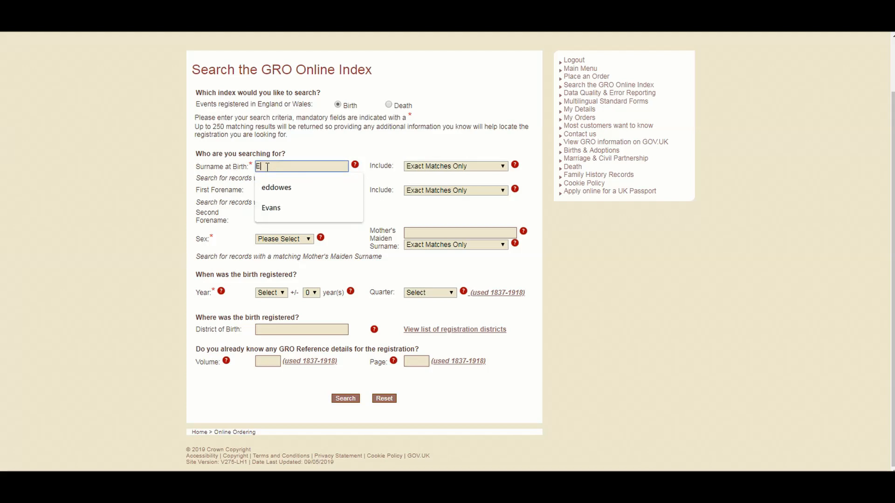
pyautogui.write('ddoi')
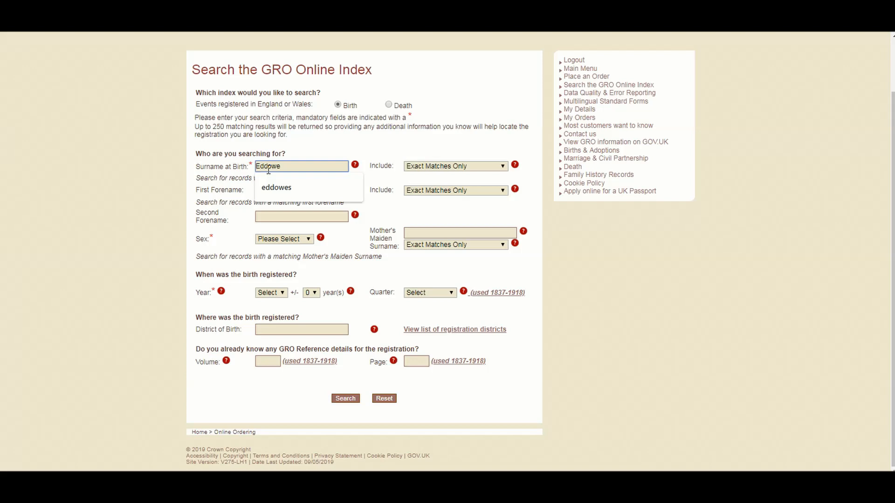
pyautogui.click(277, 187)
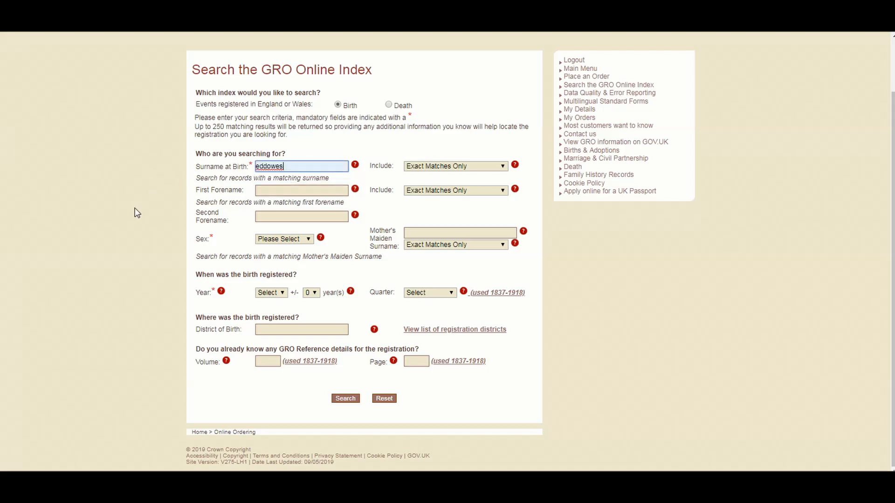
pyautogui.moveTo(133, 213)
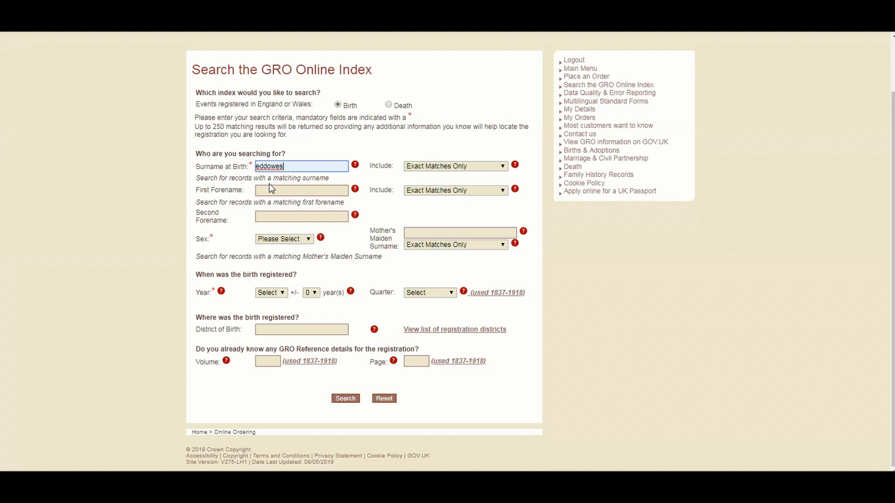
pyautogui.write('Cat')
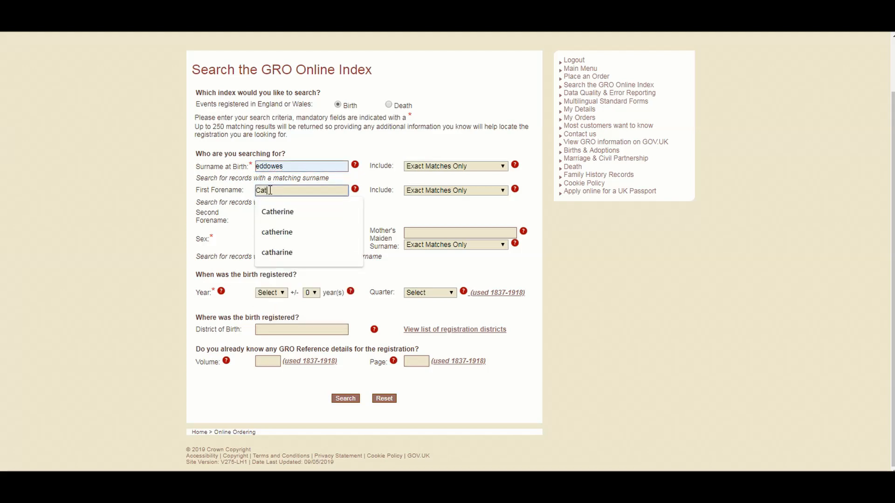
pyautogui.click(277, 212)
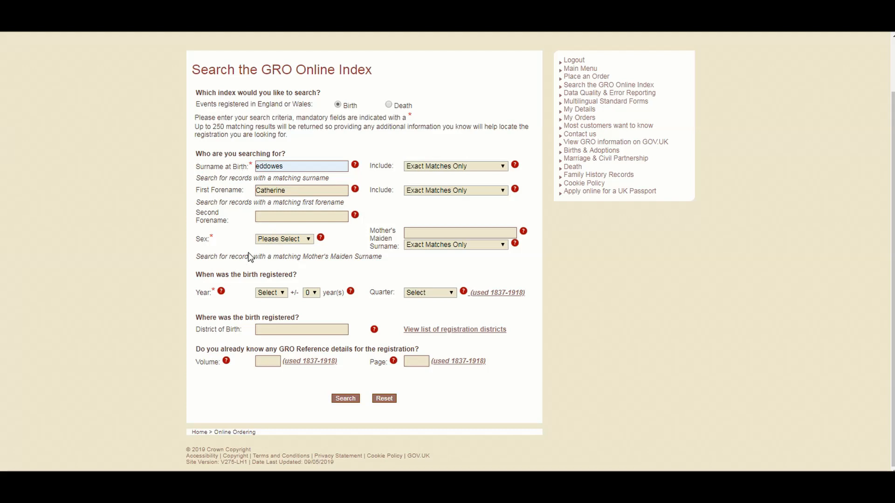
pyautogui.click(284, 238)
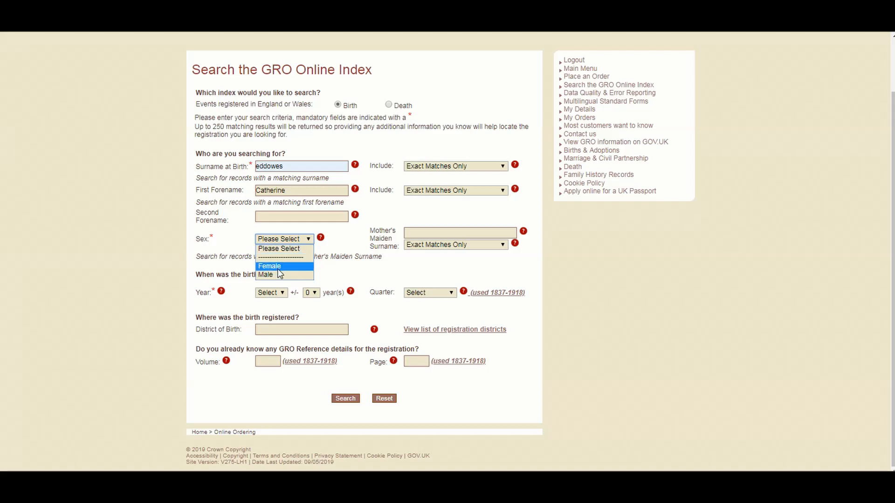
# Set sex to Female, year 1842 and range +/- 2 years.
pyautogui.click(269, 266)
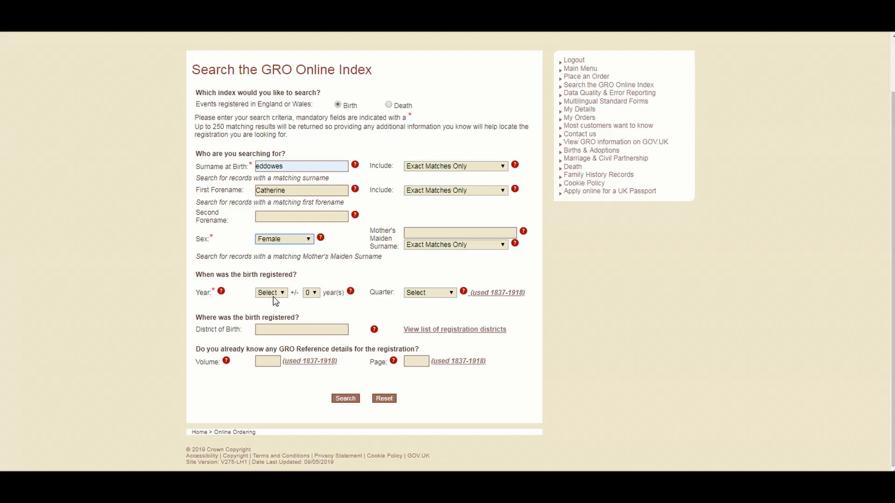
pyautogui.moveTo(280, 295)
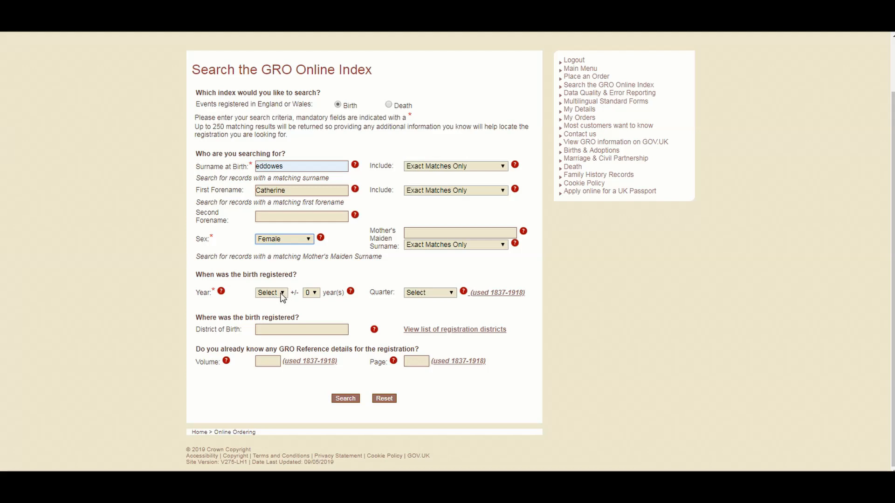
pyautogui.click(279, 292)
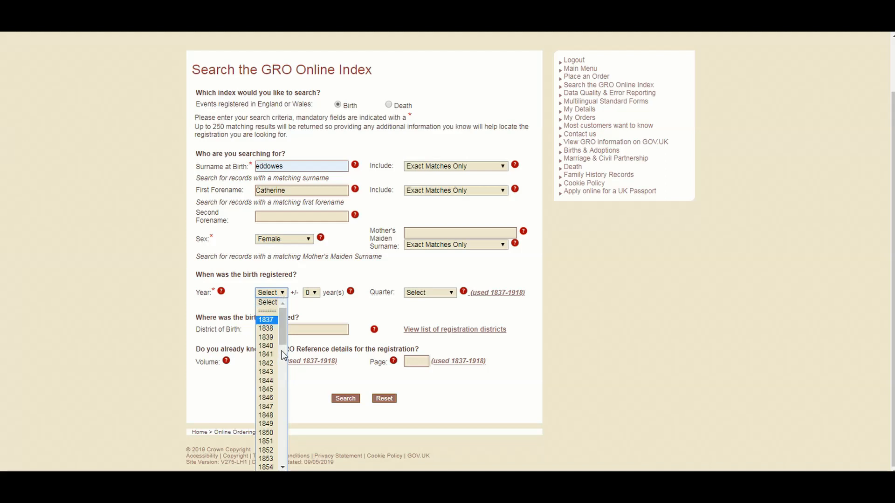
pyautogui.click(265, 363)
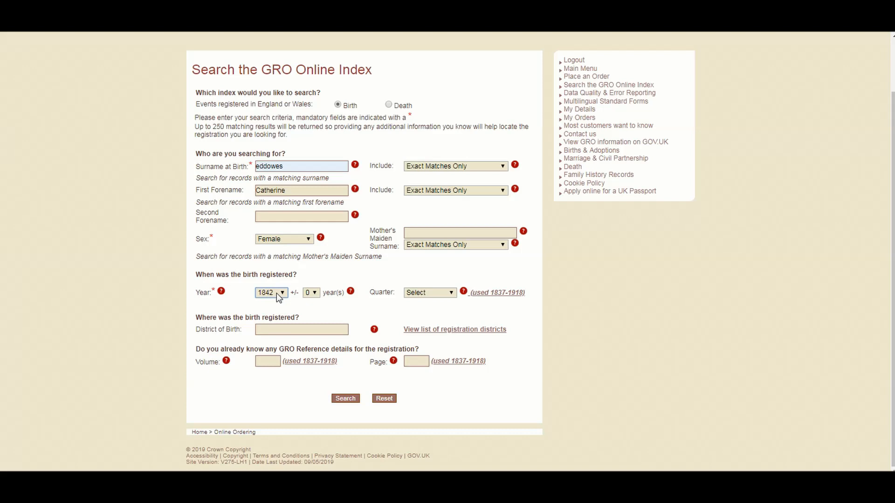
pyautogui.moveTo(304, 301)
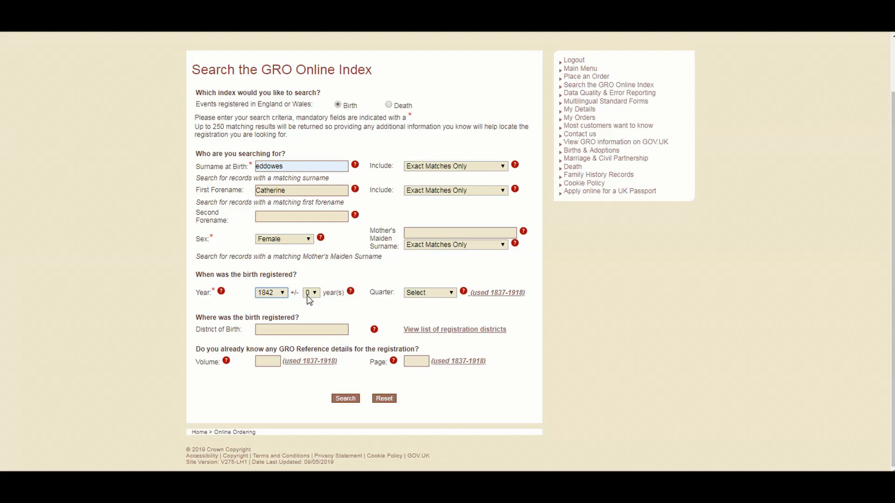
pyautogui.click(311, 292)
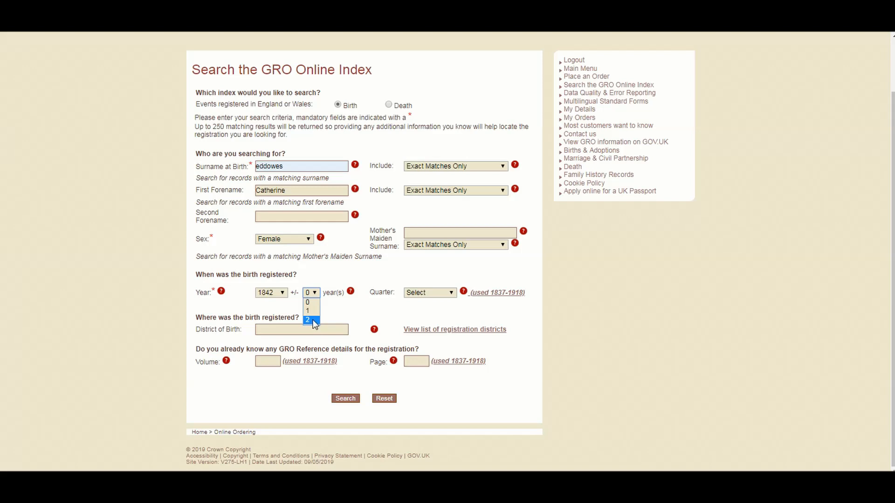
pyautogui.click(312, 320)
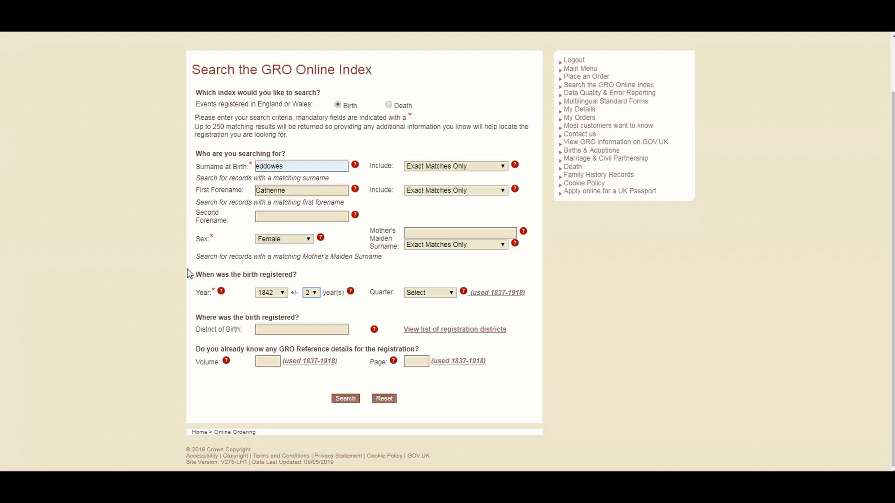
pyautogui.moveTo(147, 221)
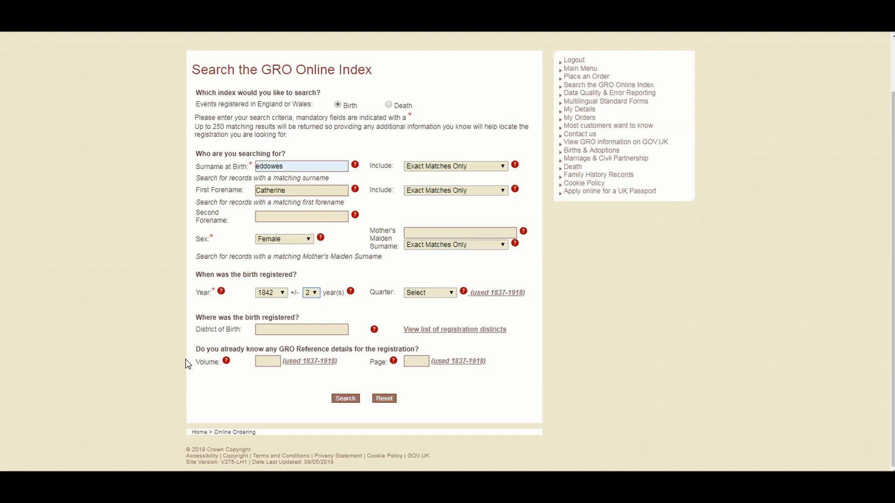
pyautogui.moveTo(251, 334)
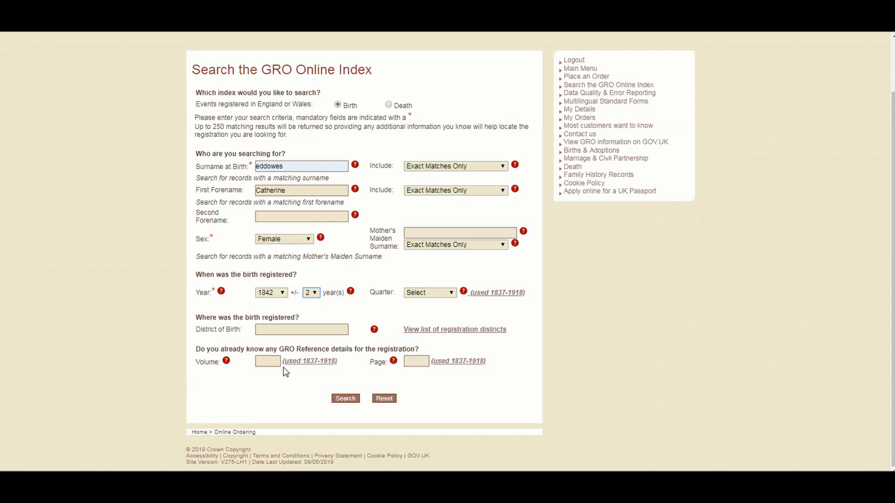
pyautogui.moveTo(368, 379)
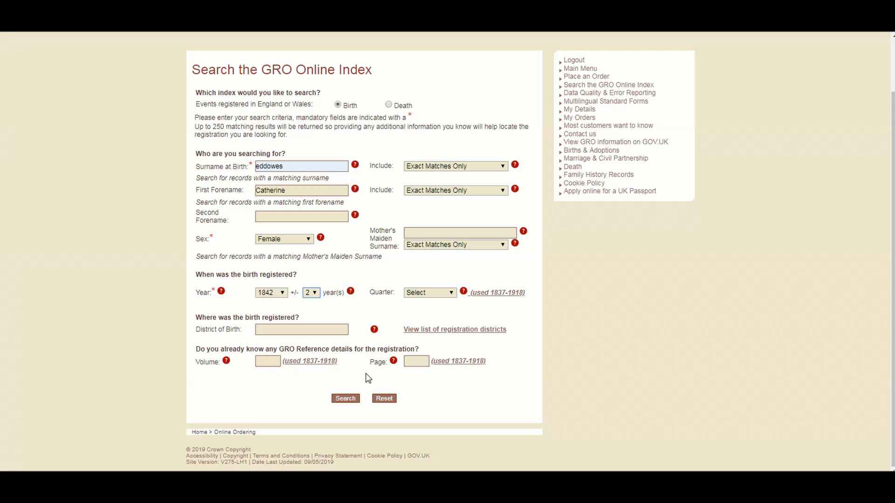
pyautogui.moveTo(284, 386)
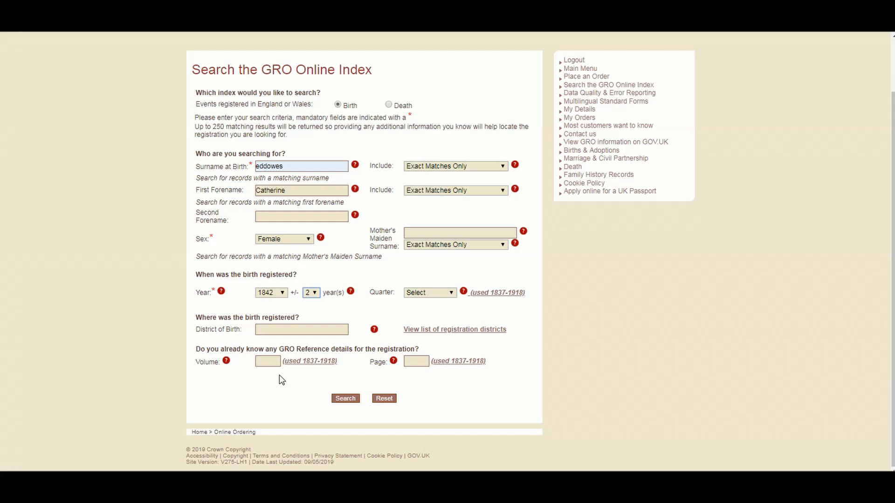
pyautogui.moveTo(374, 330)
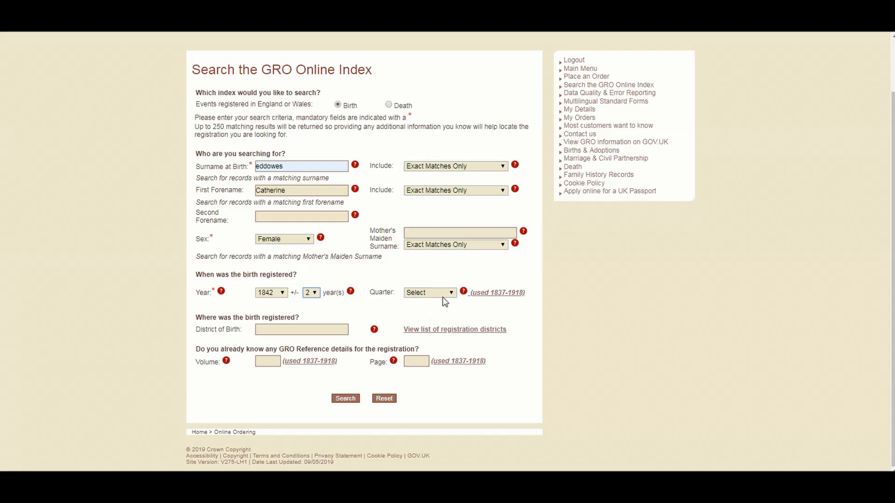
pyautogui.moveTo(445, 299)
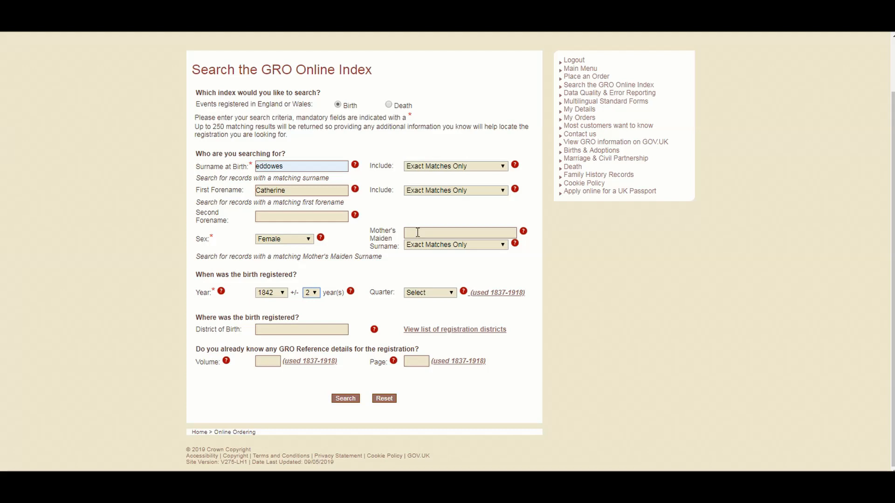
# Enter 'Evans' as the mother's maiden surname from the suggestion.
pyautogui.click(460, 232)
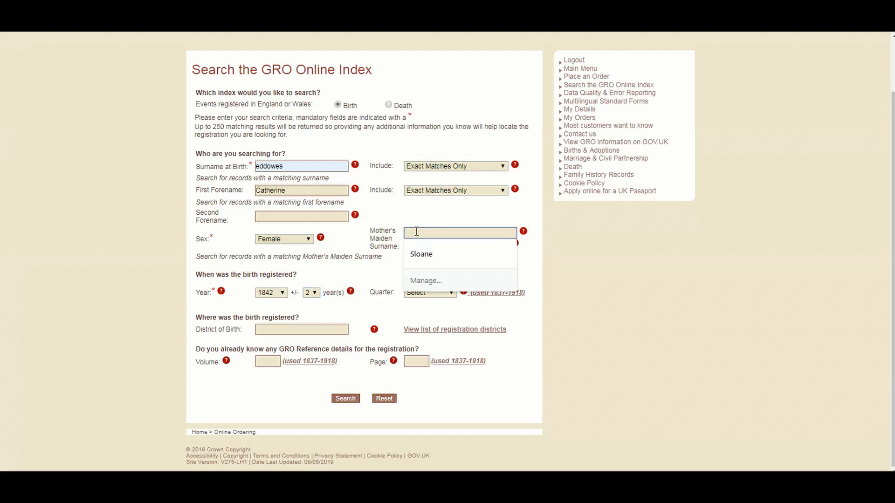
pyautogui.write('Evans')
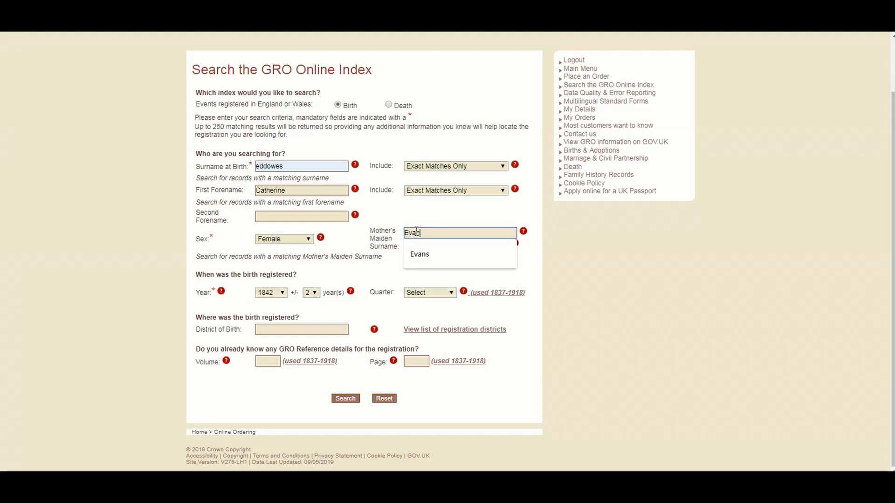
pyautogui.click(419, 254)
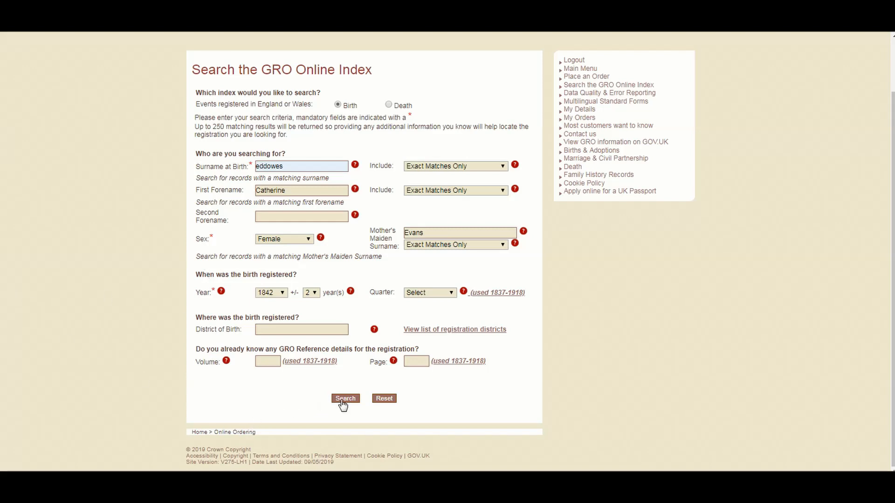
# Run the Catherine Eddowes birth search, which finds no matching results.
pyautogui.click(345, 399)
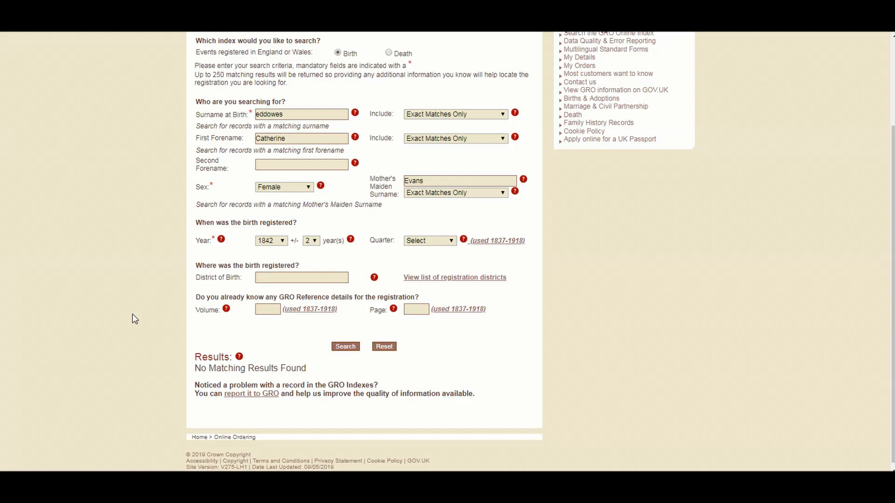
pyautogui.moveTo(146, 285)
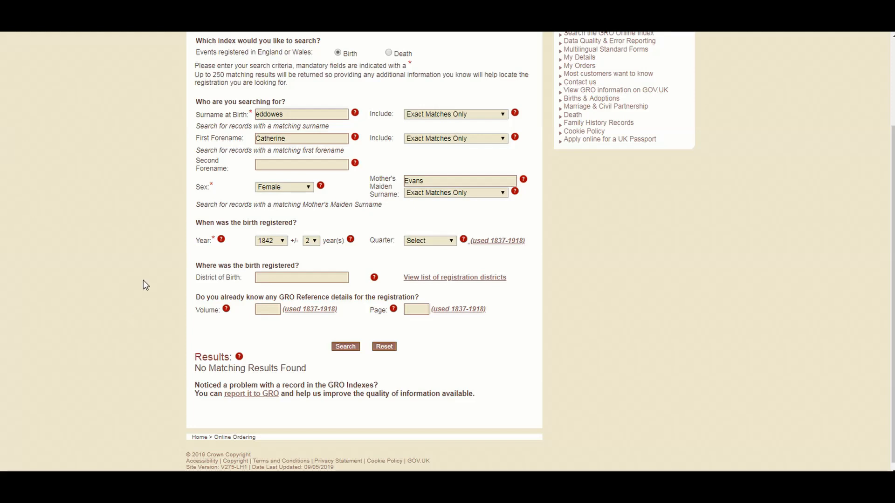
pyautogui.moveTo(183, 265)
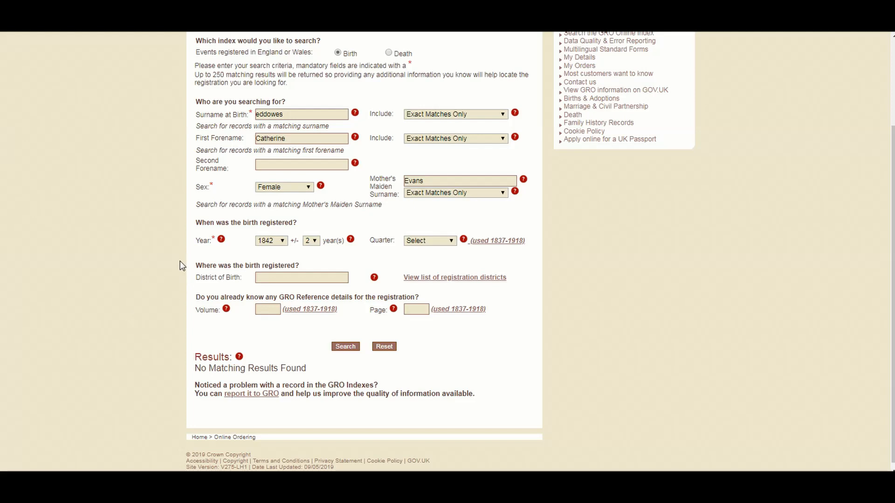
pyautogui.moveTo(174, 273)
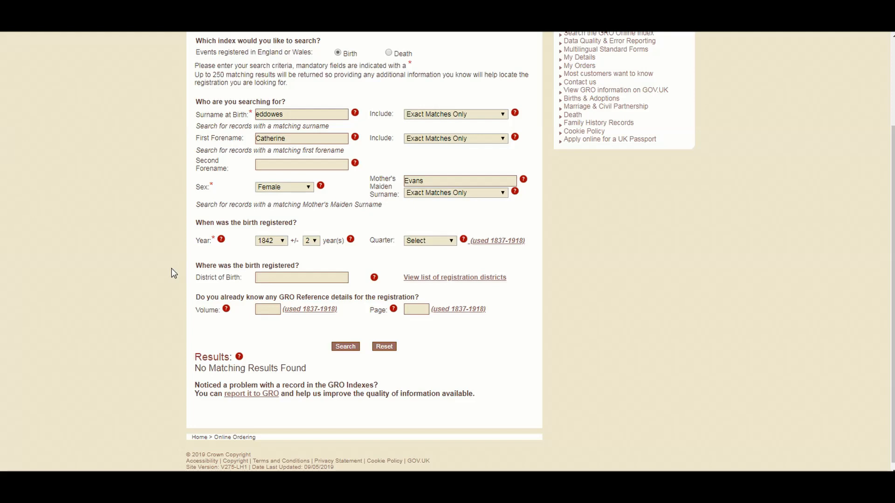
pyautogui.click(302, 164)
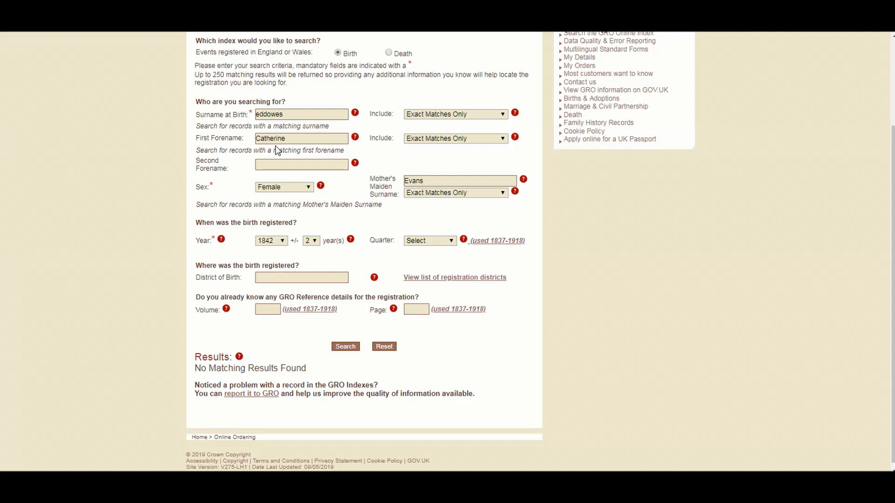
# Respell the forename as 'Catharine' and search, finding the 1842 Wolverhampton birth.
pyautogui.click(301, 138)
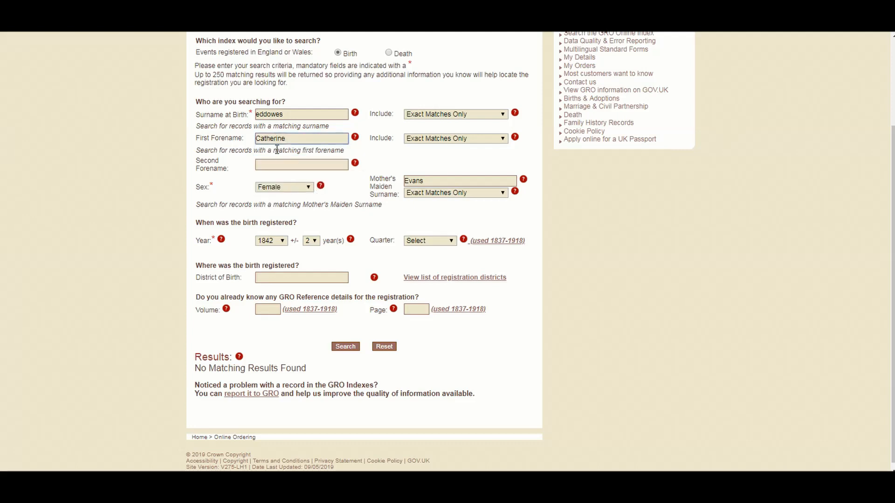
pyautogui.click(301, 138)
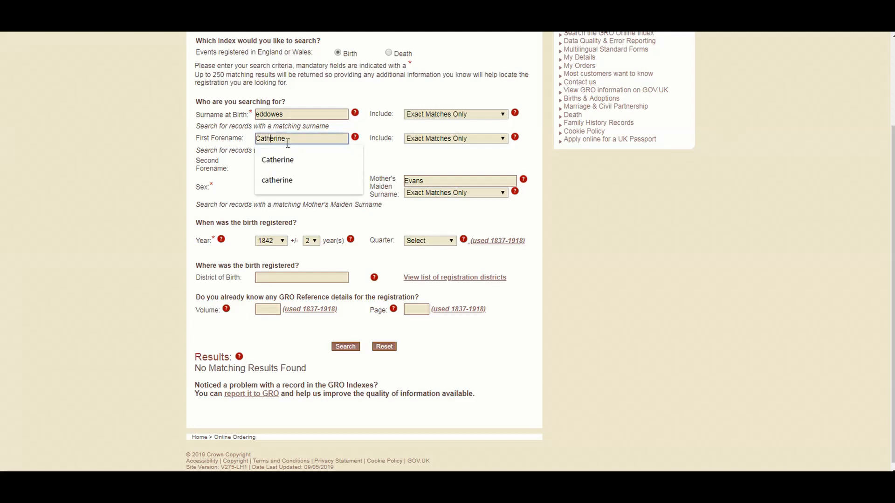
pyautogui.click(277, 160)
pyautogui.write('a')
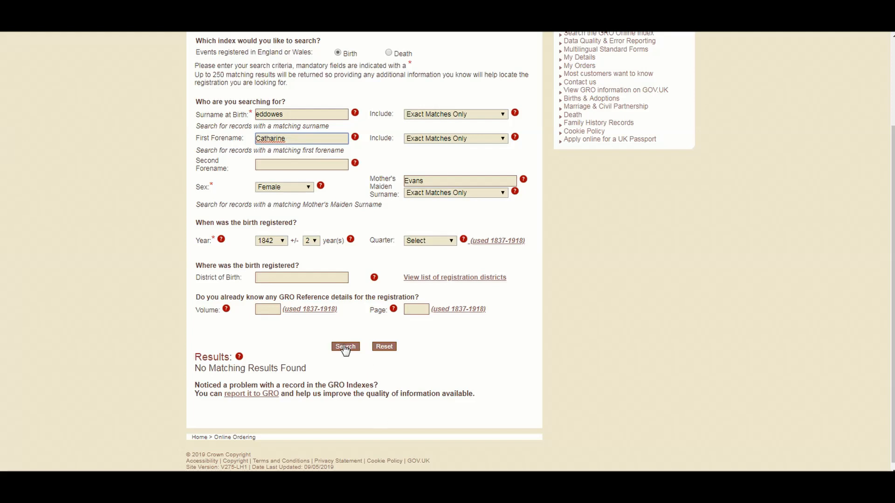
pyautogui.click(345, 346)
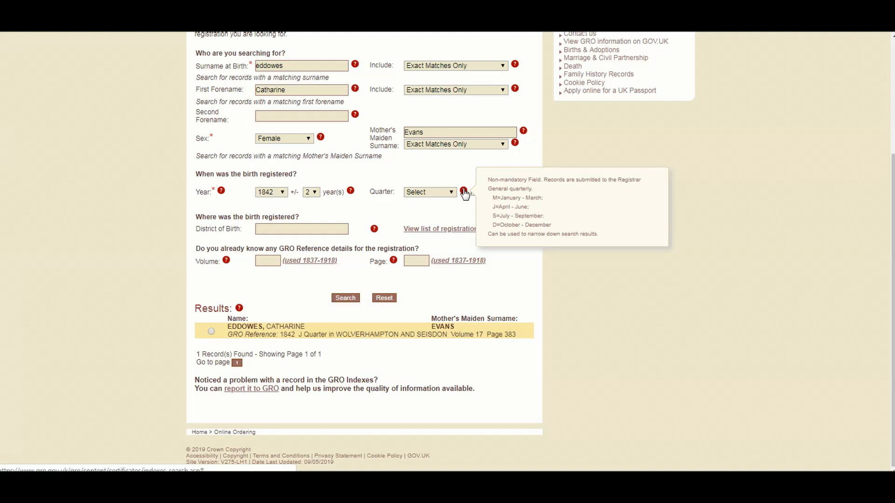
pyautogui.moveTo(208, 302)
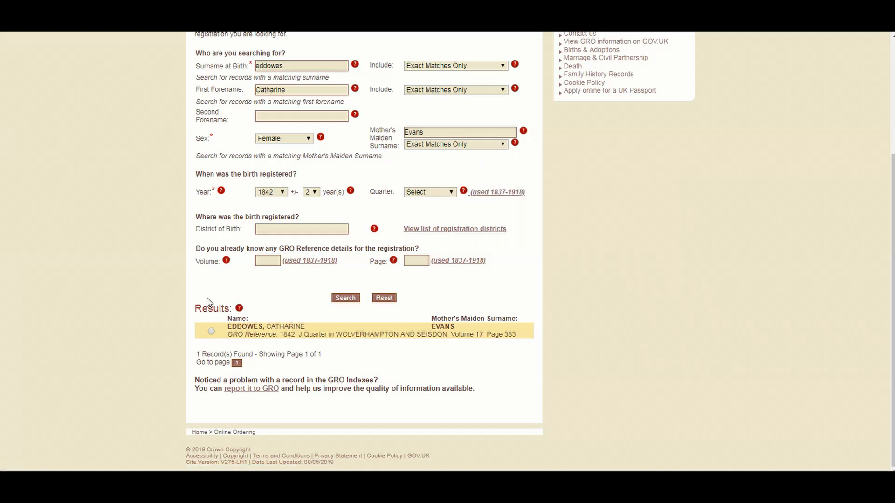
pyautogui.moveTo(211, 320)
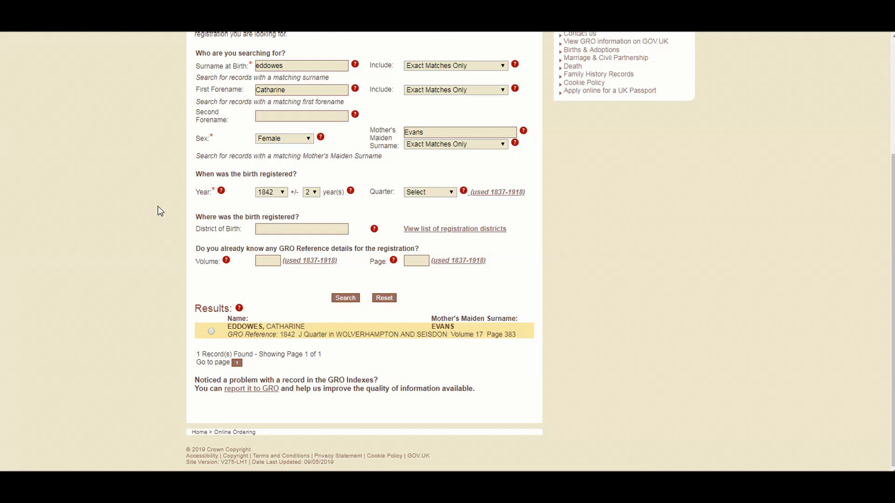
pyautogui.moveTo(269, 192)
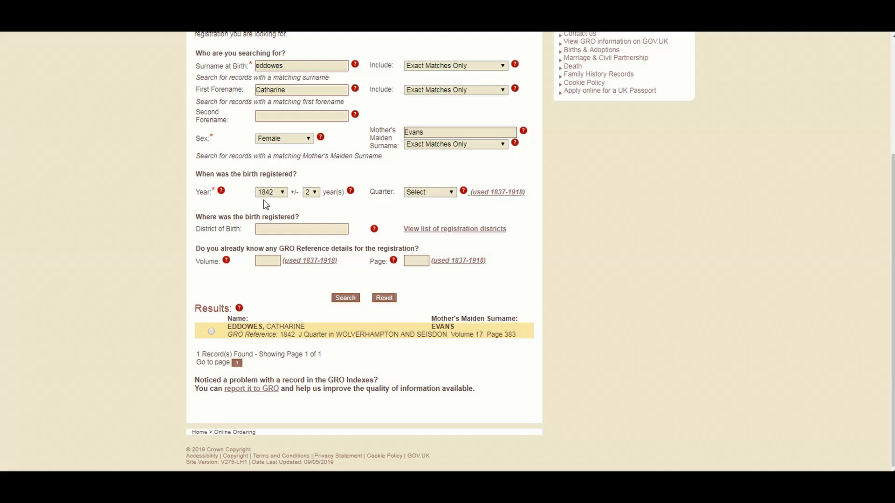
pyautogui.moveTo(264, 204)
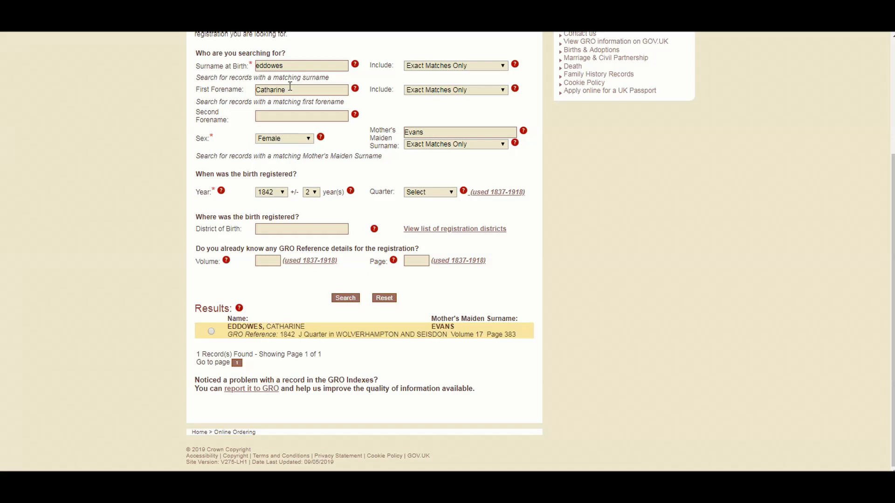
# Clear the forename and search again, adding Mary Ann Eddowes, 1840.
pyautogui.click(301, 89)
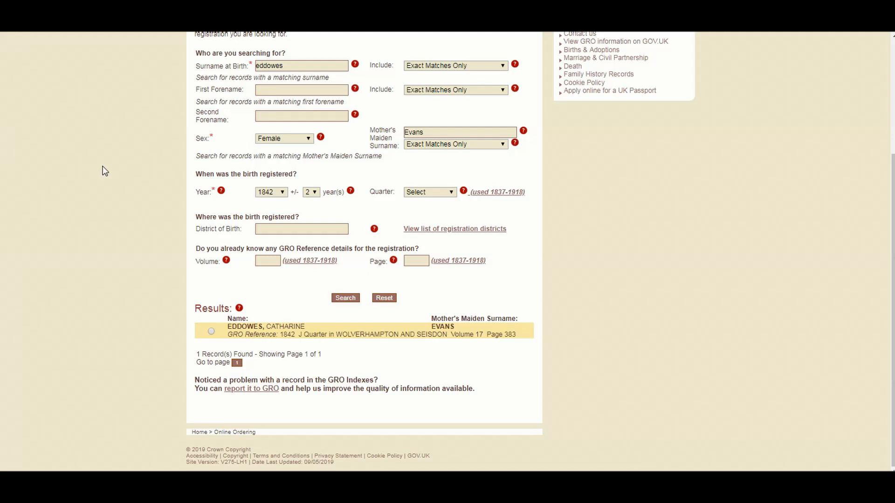
pyautogui.moveTo(206, 137)
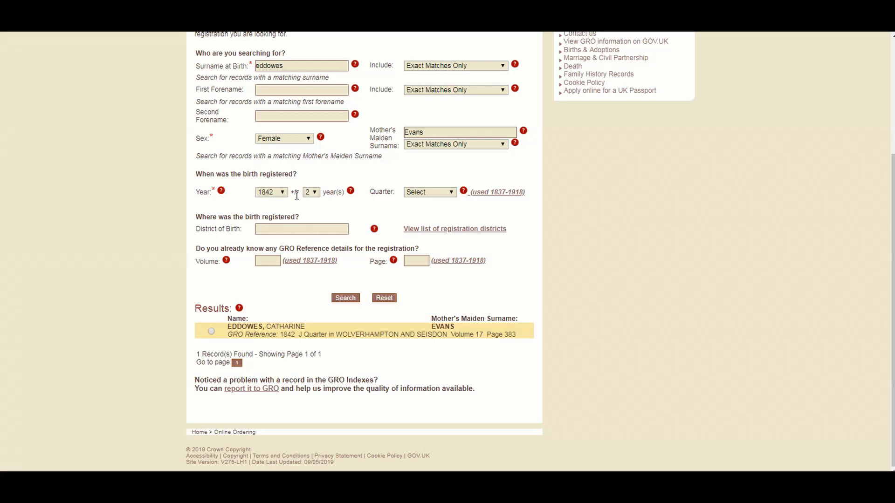
pyautogui.moveTo(281, 151)
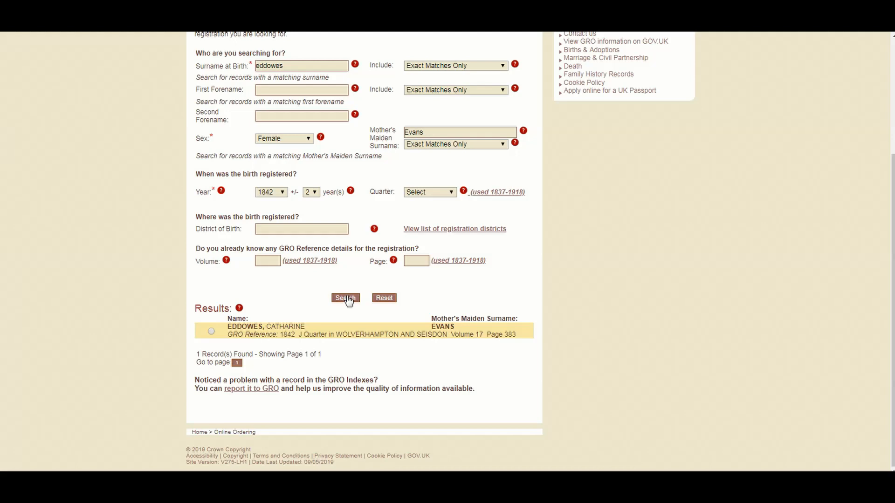
pyautogui.click(345, 297)
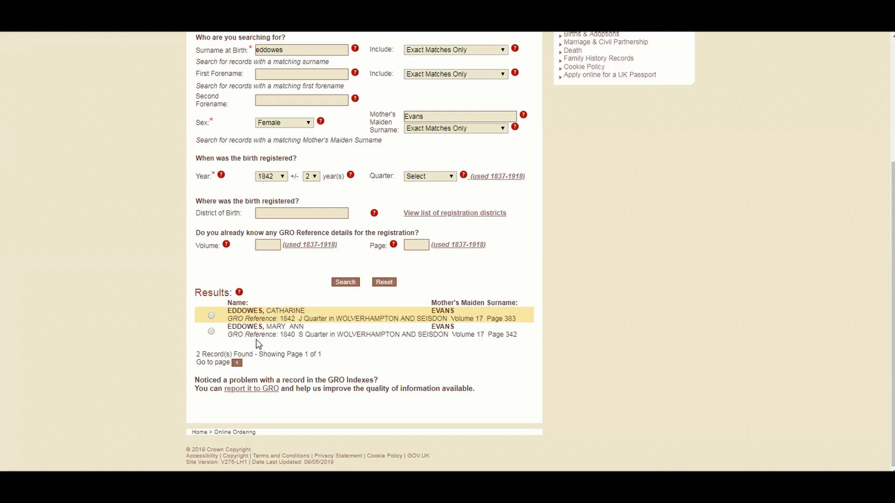
pyautogui.moveTo(441, 345)
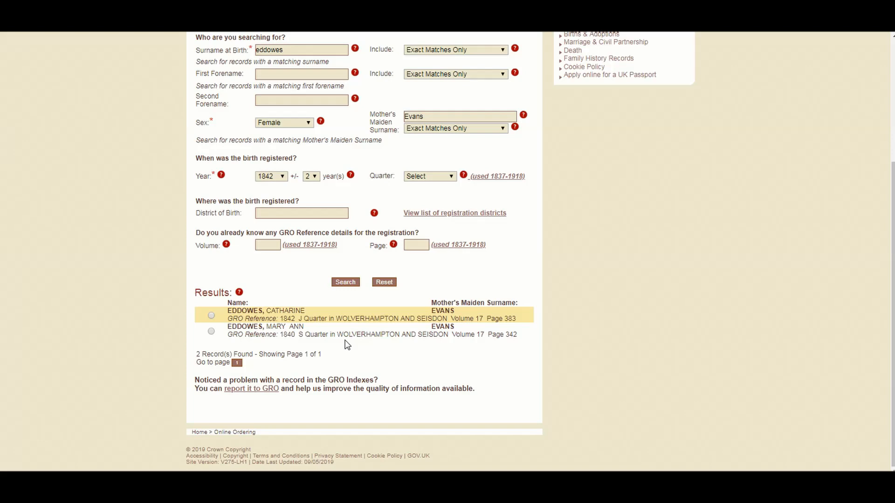
pyautogui.moveTo(298, 338)
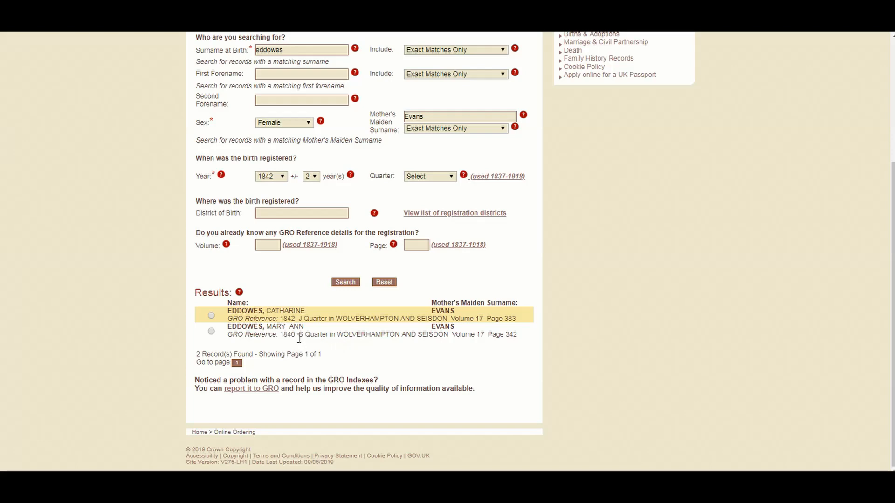
pyautogui.moveTo(416, 333)
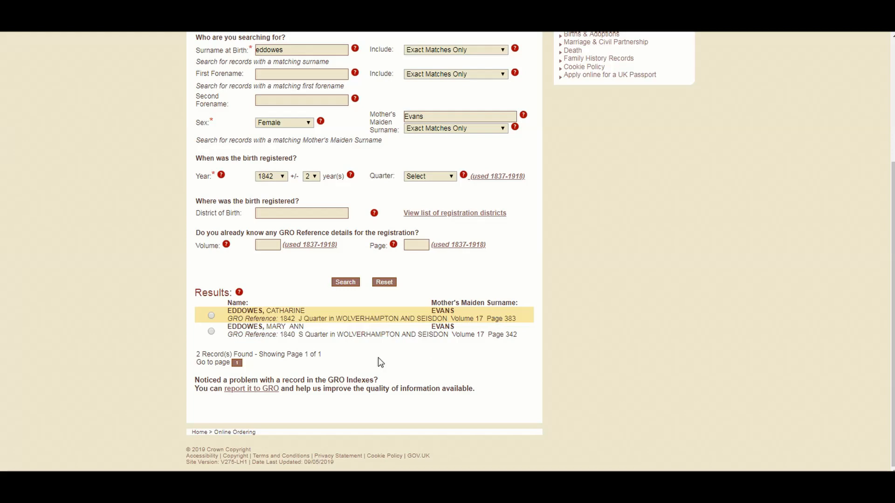
pyautogui.moveTo(305, 285)
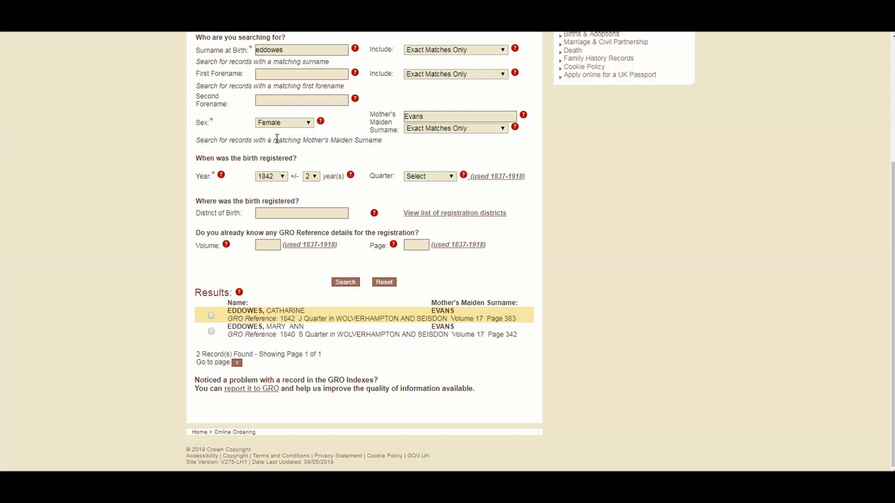
# Try birth years 1838 and 1837, then set the year to 1845.
pyautogui.click(271, 176)
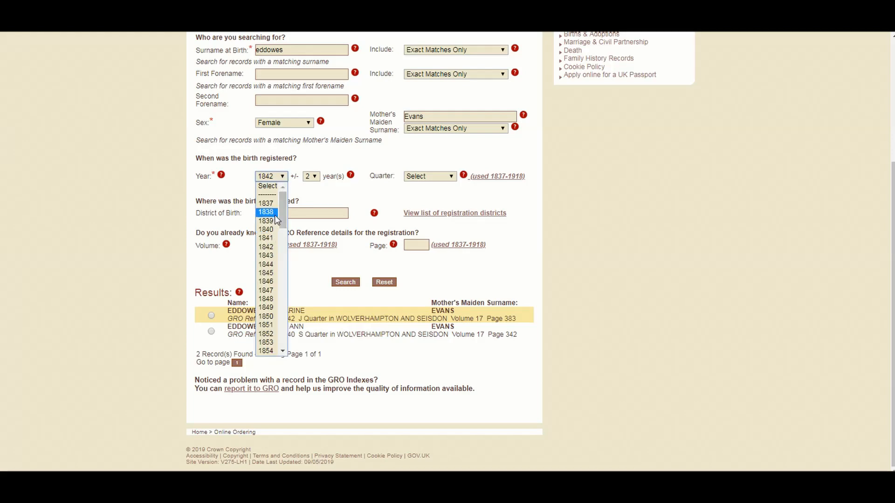
pyautogui.click(266, 212)
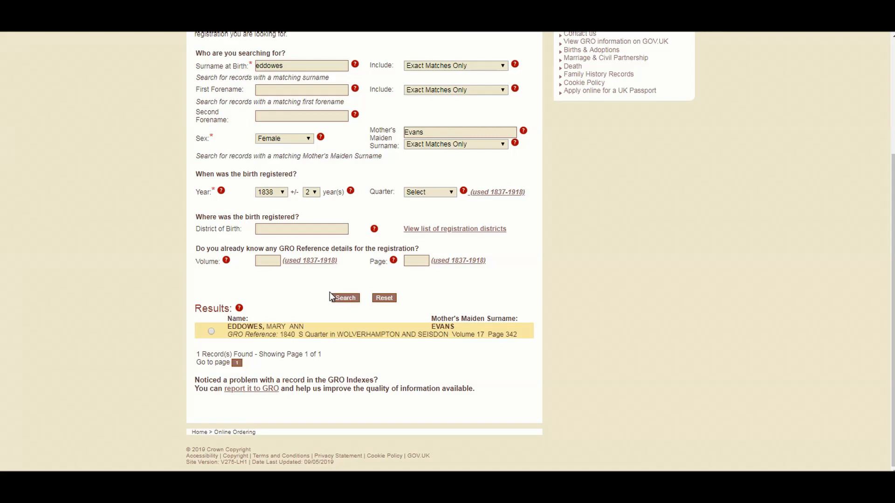
pyautogui.click(271, 191)
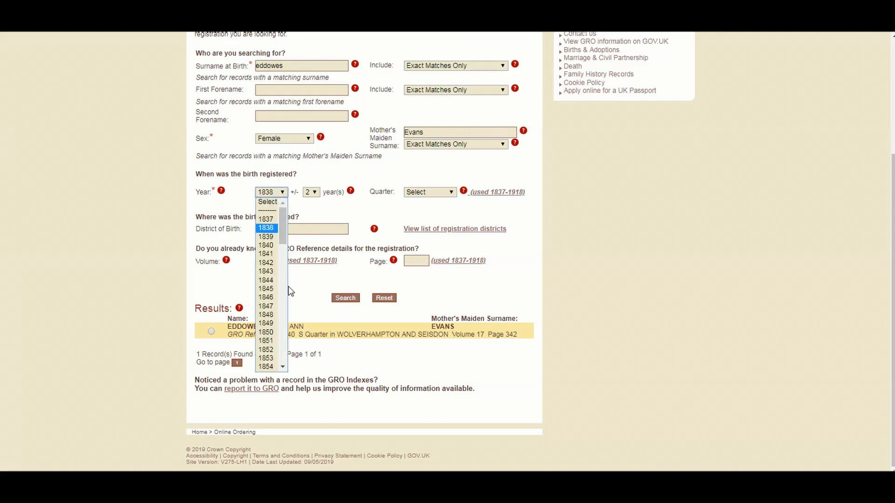
pyautogui.click(265, 219)
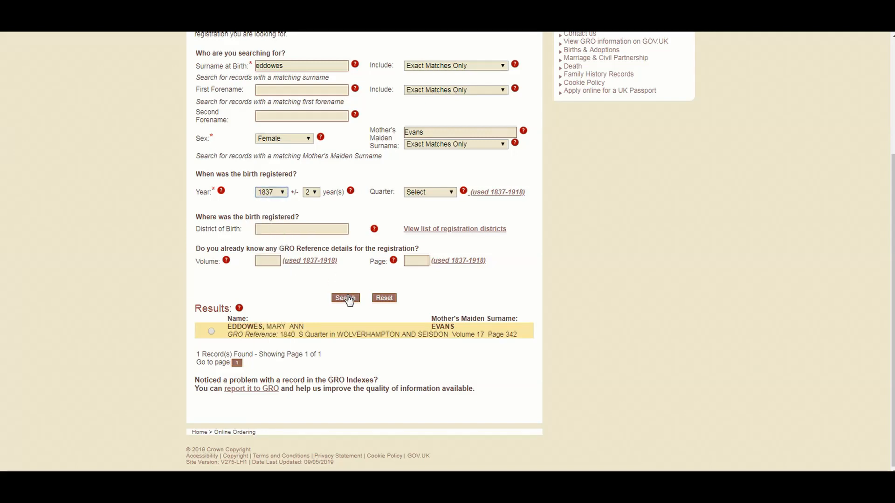
pyautogui.click(345, 298)
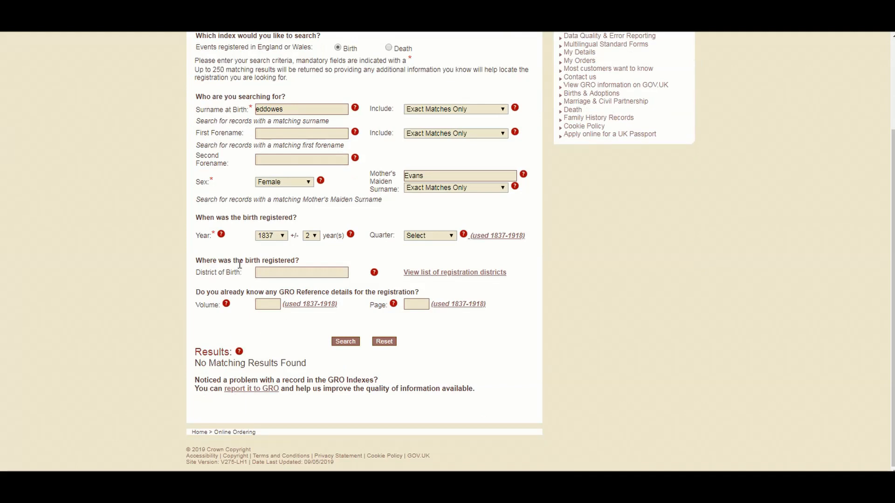
pyautogui.click(271, 235)
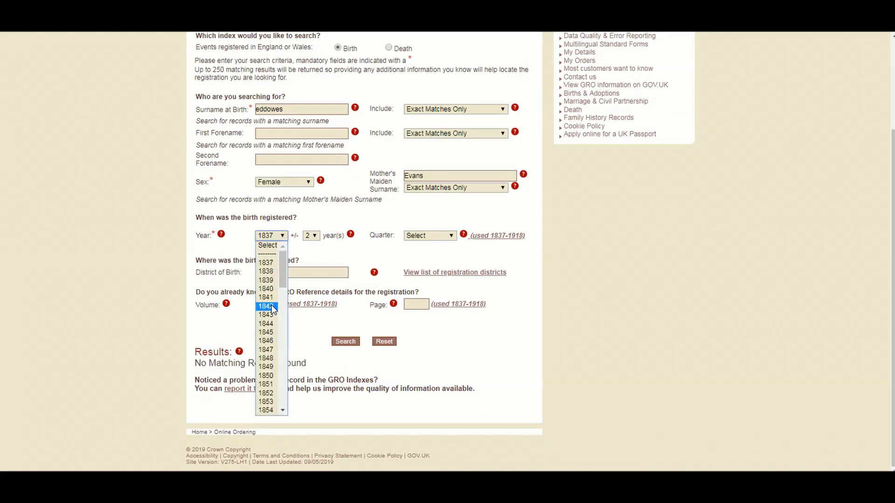
pyautogui.click(265, 332)
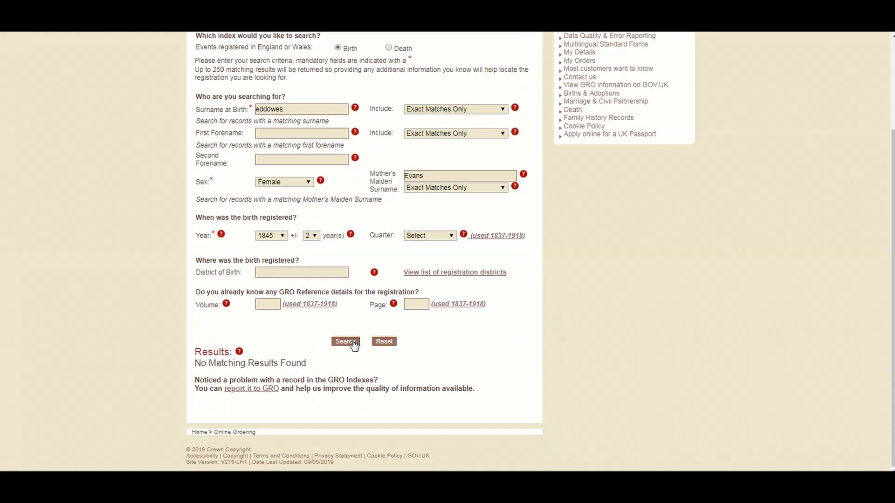
pyautogui.moveTo(270, 285)
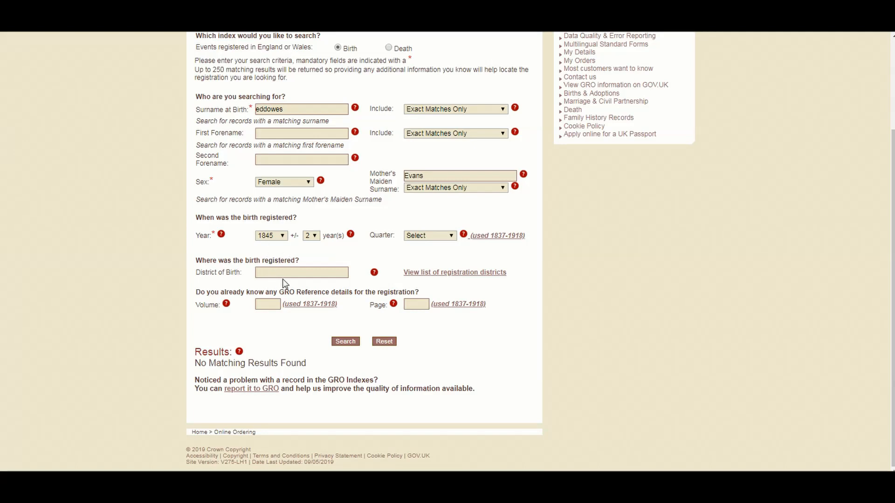
pyautogui.moveTo(285, 250)
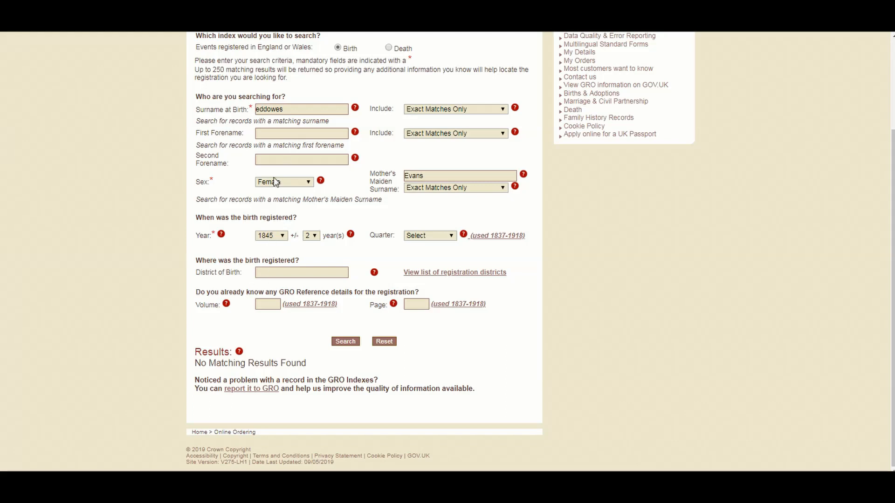
pyautogui.moveTo(281, 181)
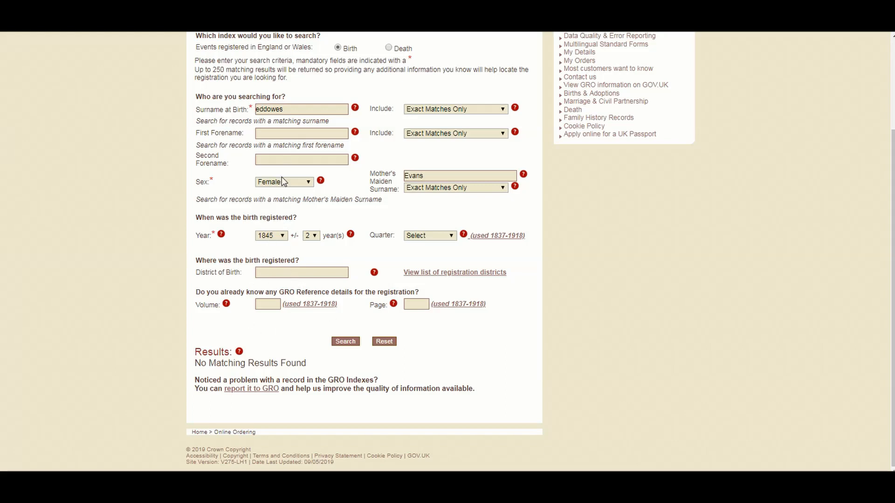
# Search male Eddowes births around 1845, finding George (1846) and Thomas (1845) in Bermondsey.
pyautogui.click(283, 181)
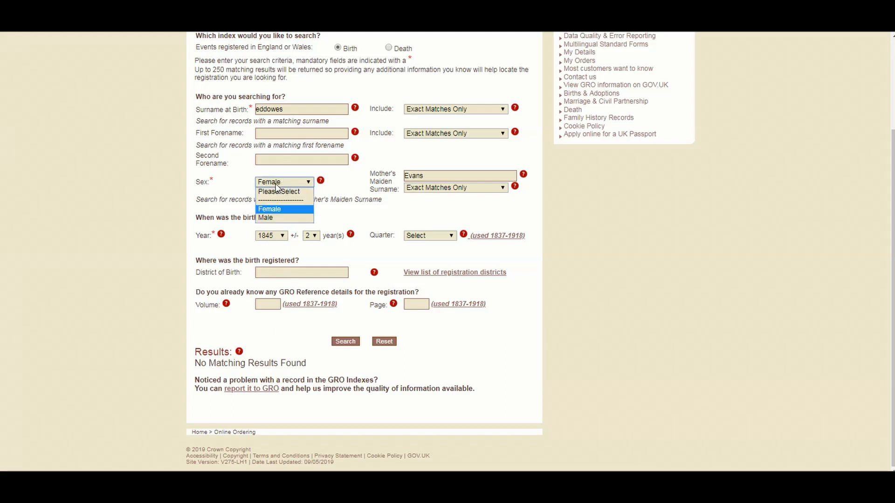
pyautogui.click(264, 217)
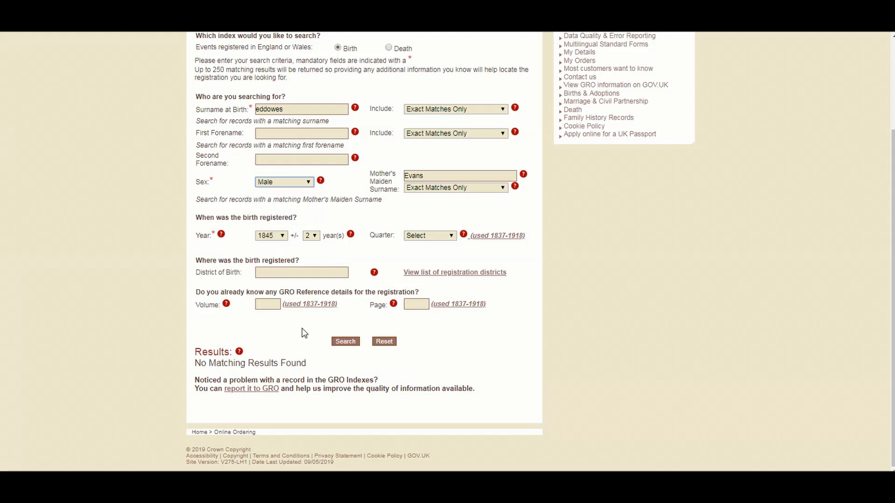
pyautogui.click(345, 342)
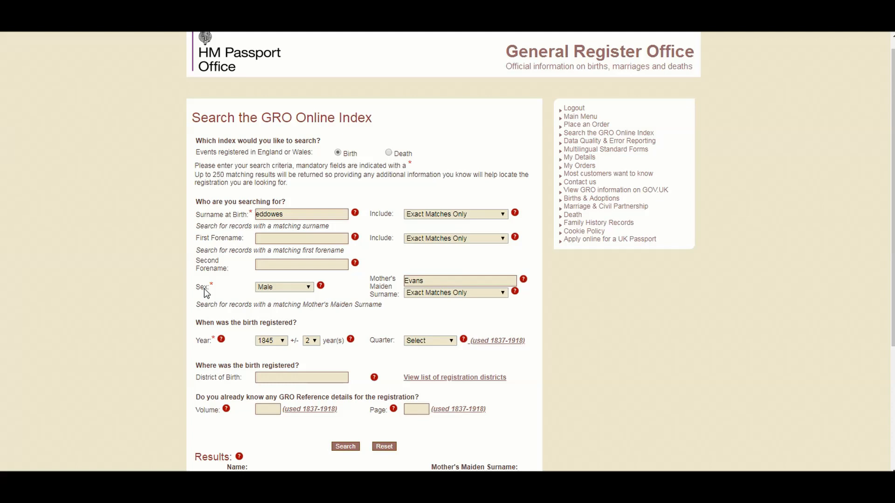
pyautogui.scroll(-3)
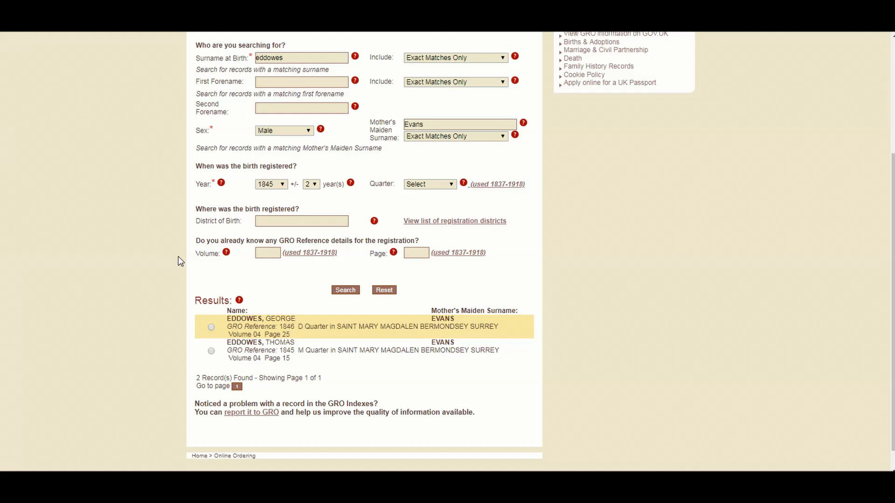
pyautogui.moveTo(194, 264)
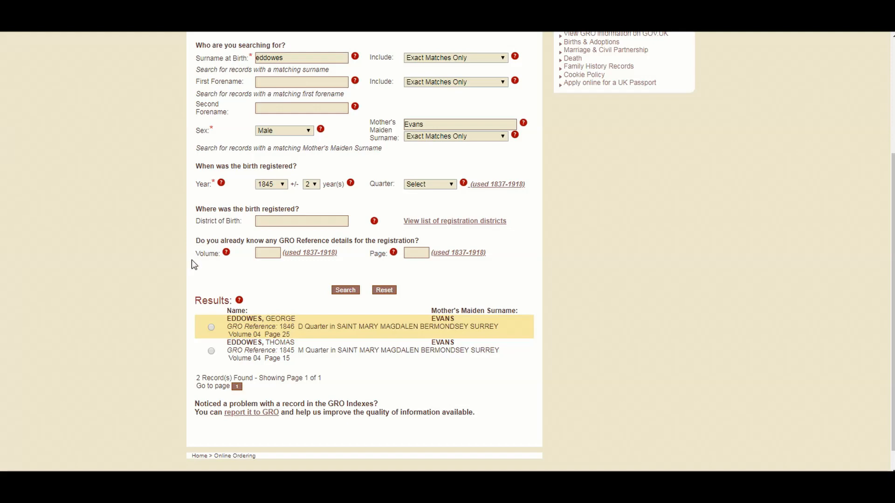
pyautogui.click(302, 221)
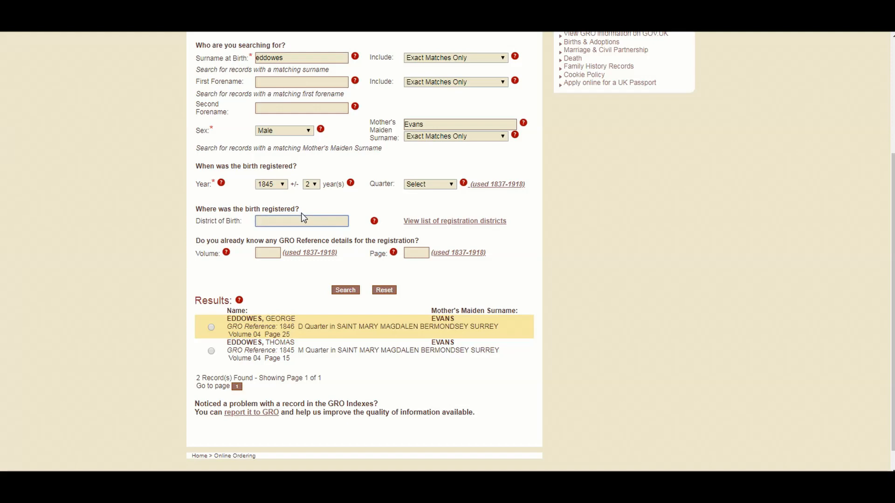
pyautogui.click(302, 221)
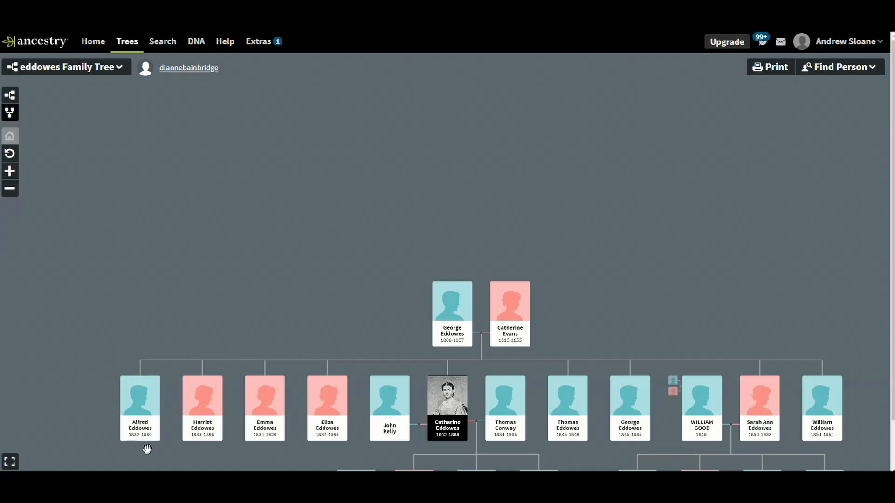
pyautogui.moveTo(82, 435)
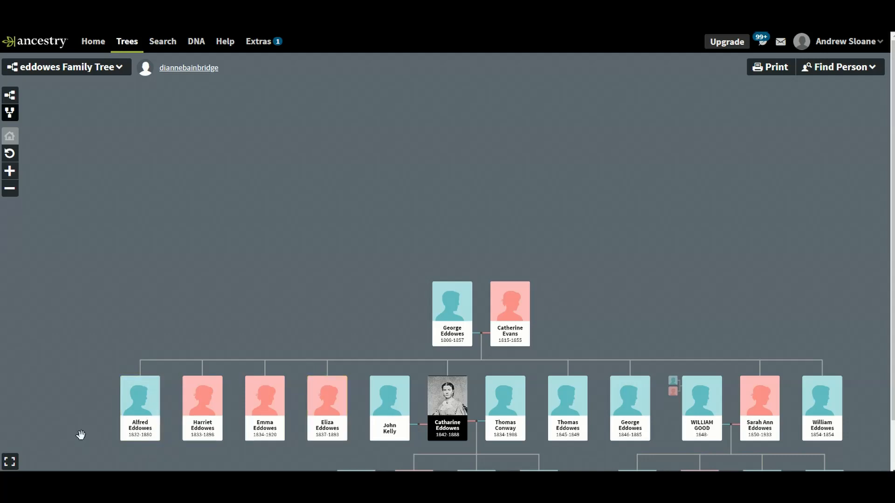
pyautogui.moveTo(31, 135)
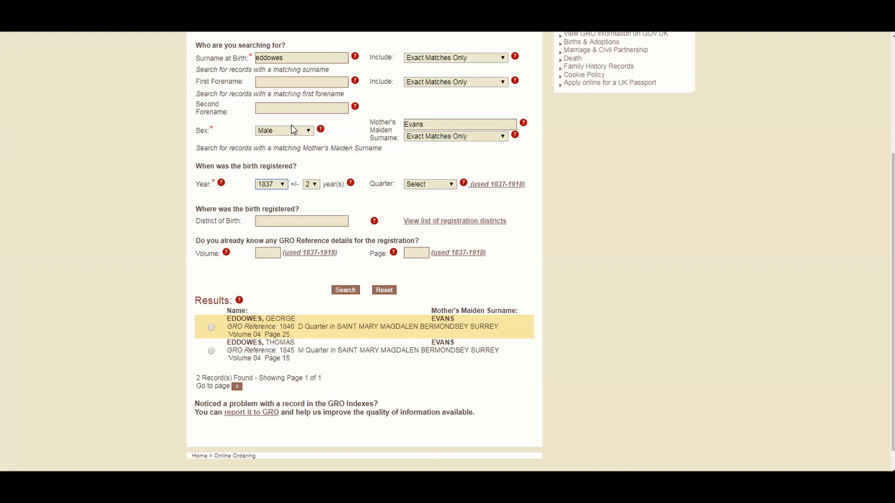
# Run the female Eddowes birth search for 1837, then again for 1838.
pyautogui.click(283, 130)
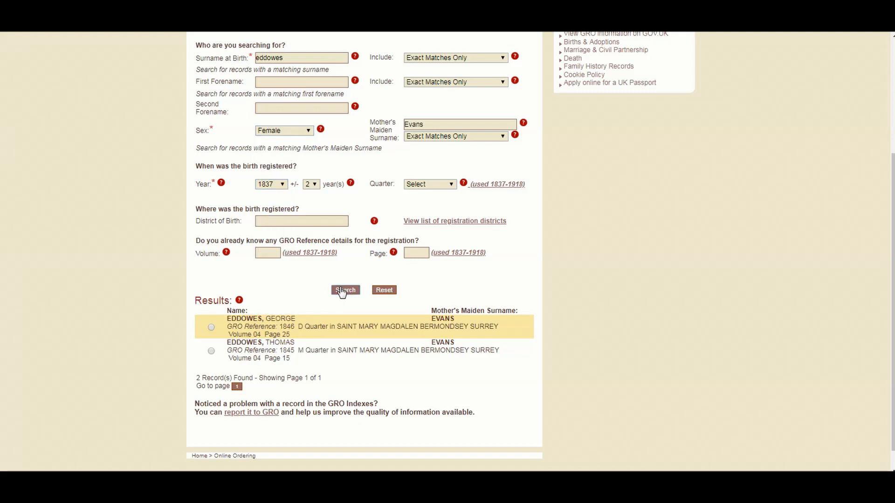
pyautogui.click(345, 290)
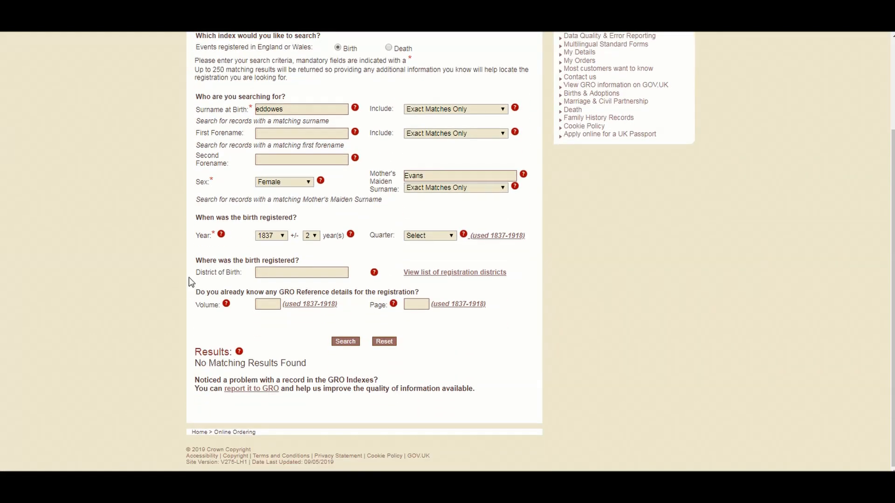
pyautogui.click(272, 235)
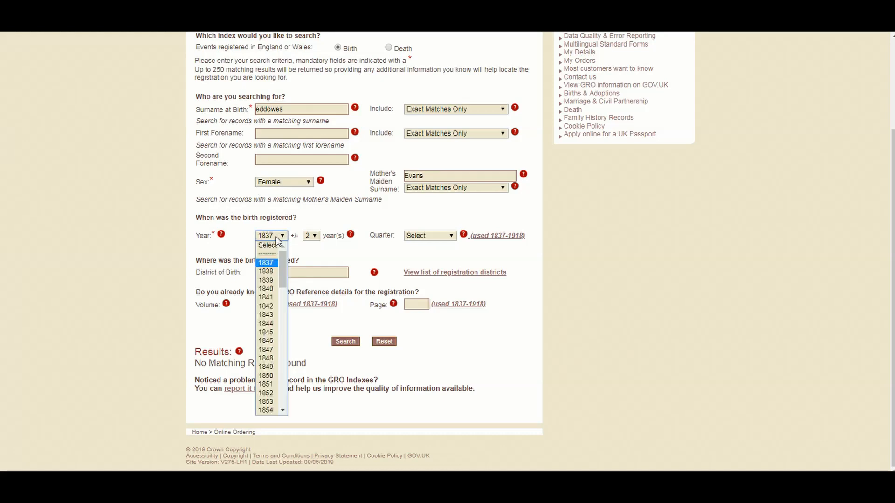
pyautogui.click(266, 271)
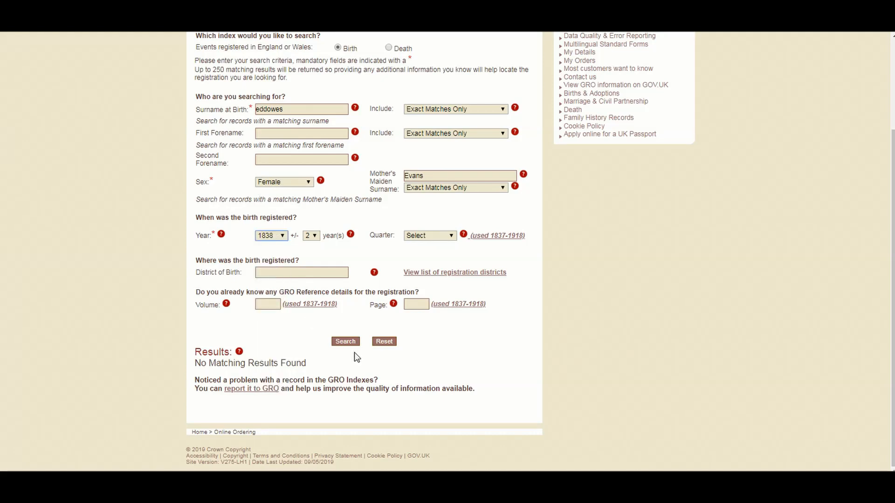
pyautogui.click(345, 341)
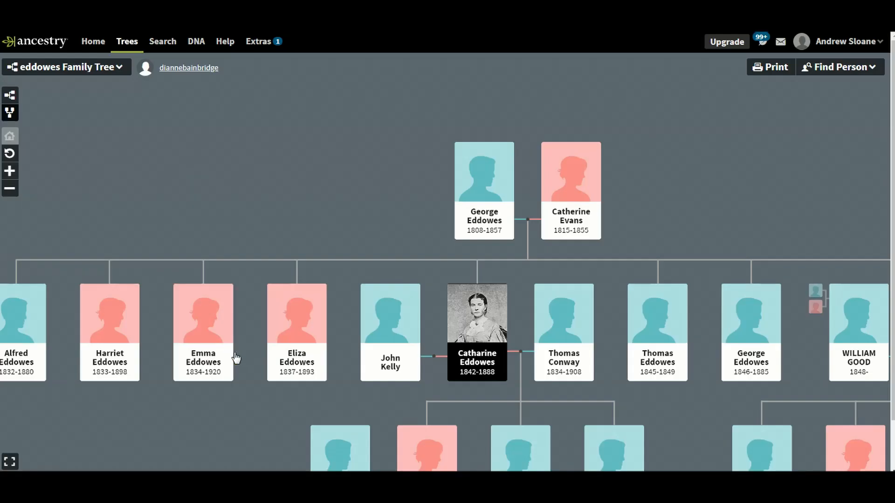
pyautogui.moveTo(251, 371)
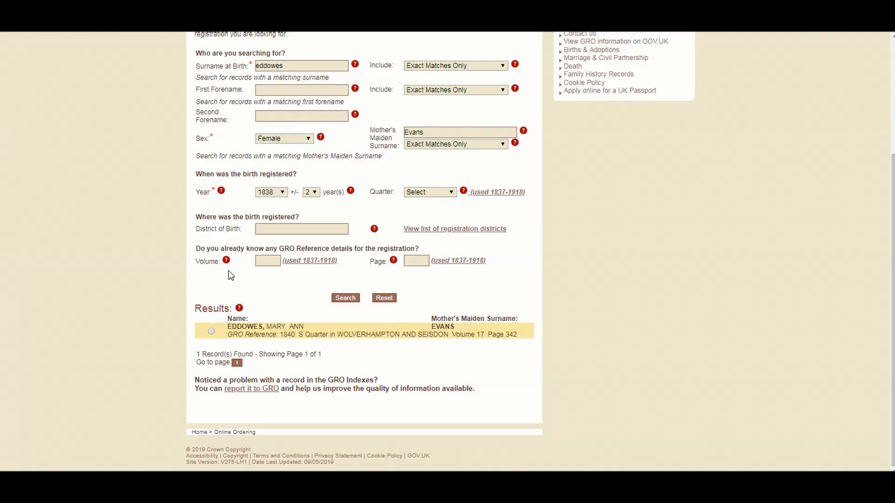
pyautogui.moveTo(292, 145)
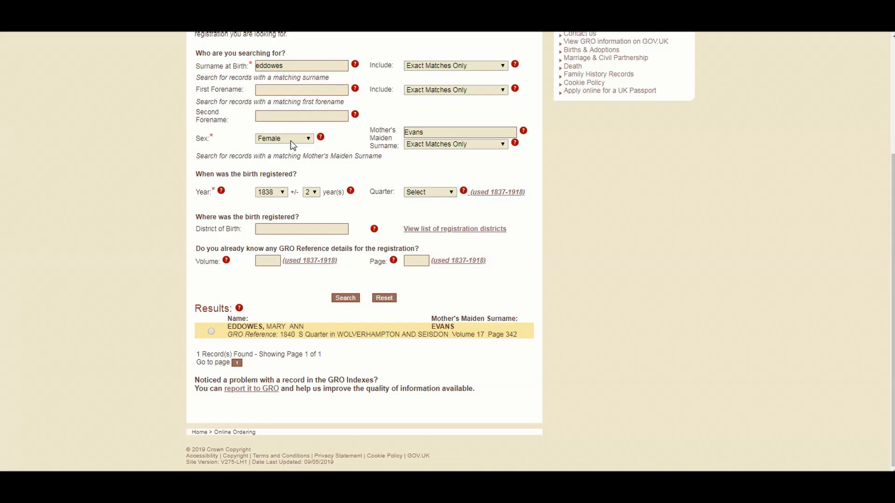
# Set the registration year to 1845 and rerun the male Eddowes birth search.
pyautogui.click(272, 191)
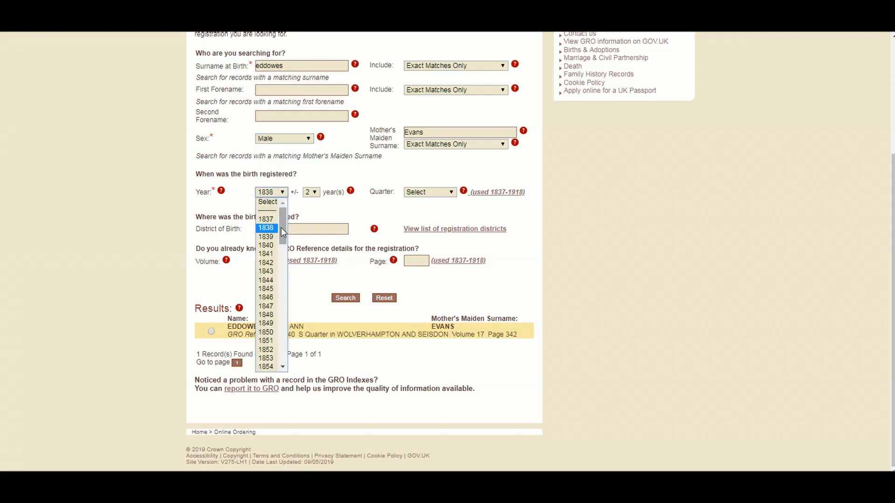
pyautogui.click(265, 288)
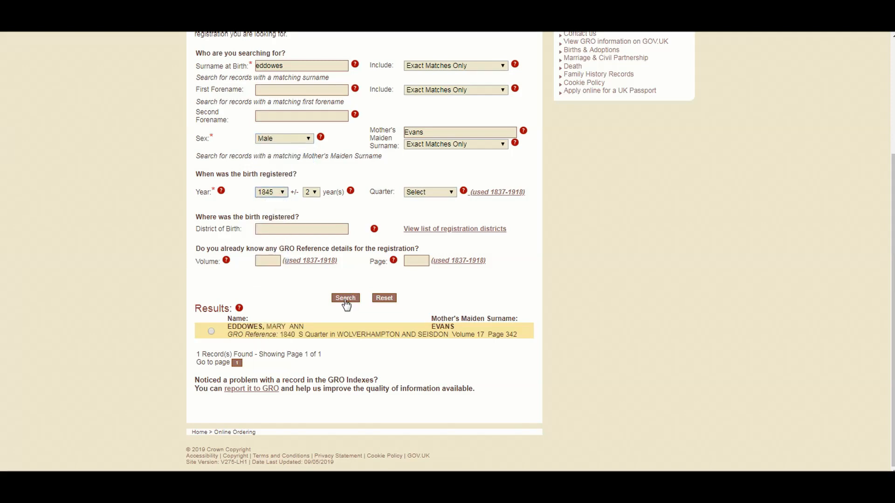
pyautogui.click(345, 298)
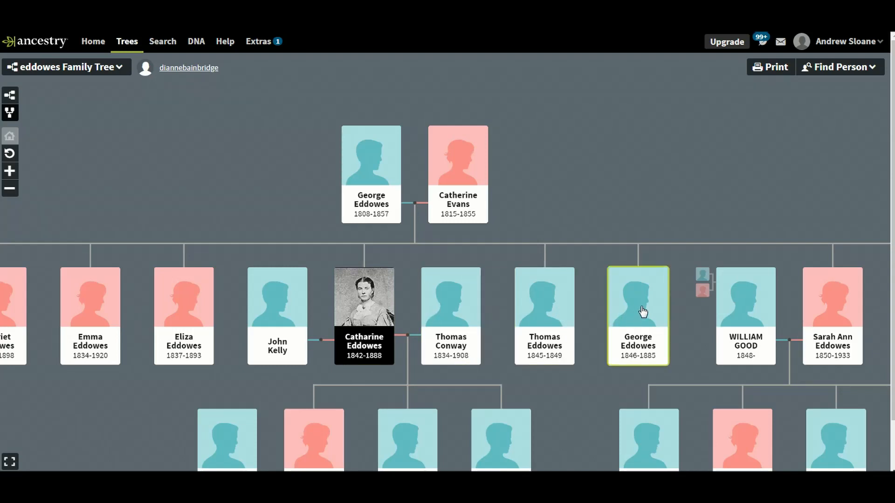
pyautogui.moveTo(626, 308)
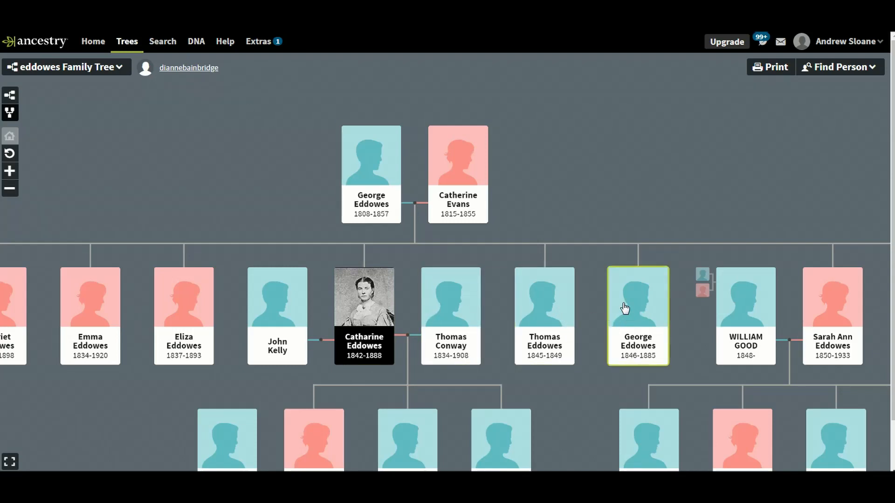
# Show Thomas Eddowes's Ancestry summary: born about 1845 London, died 1849 Bermondsey.
pyautogui.moveTo(628, 308); pyautogui.dragTo(531, 299)
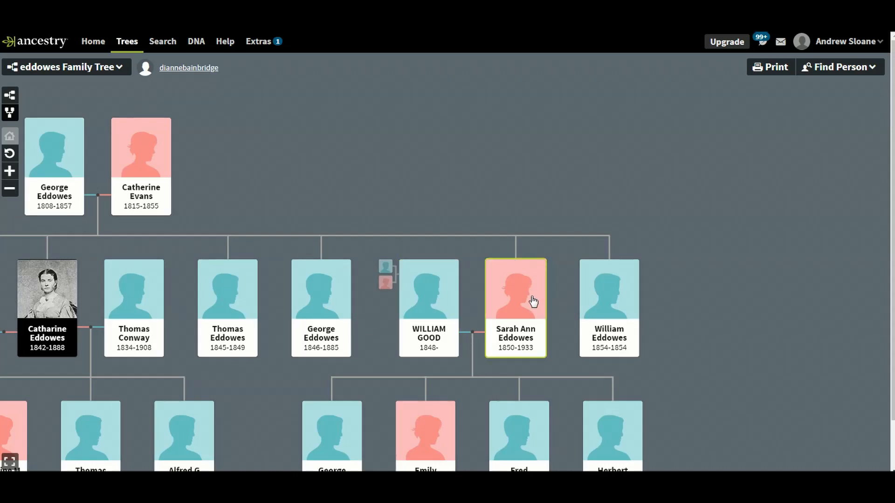
pyautogui.moveTo(375, 271)
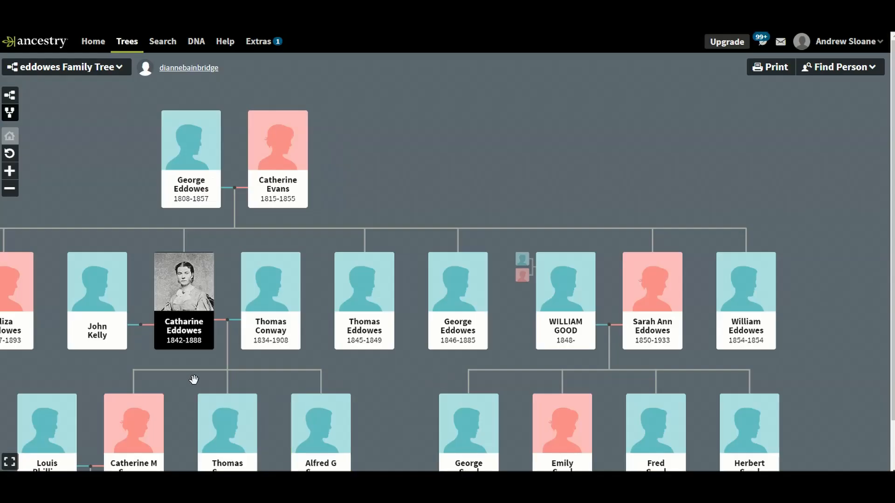
pyautogui.click(364, 301)
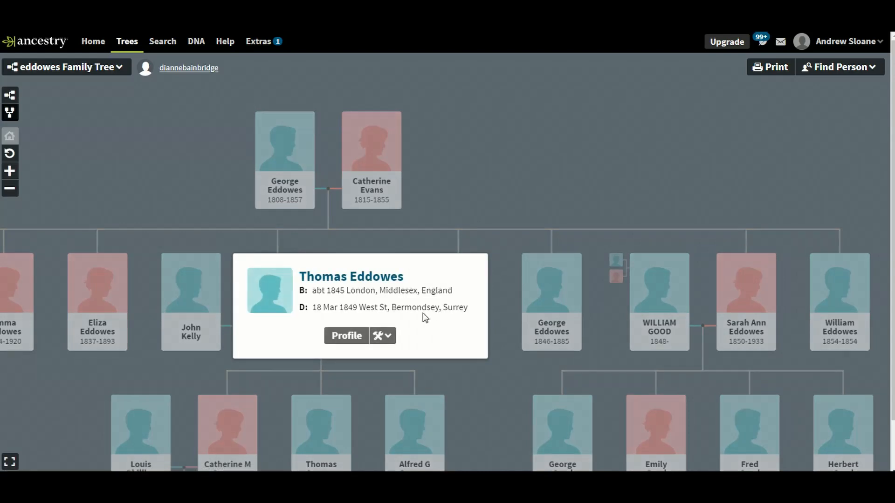
pyautogui.moveTo(507, 296)
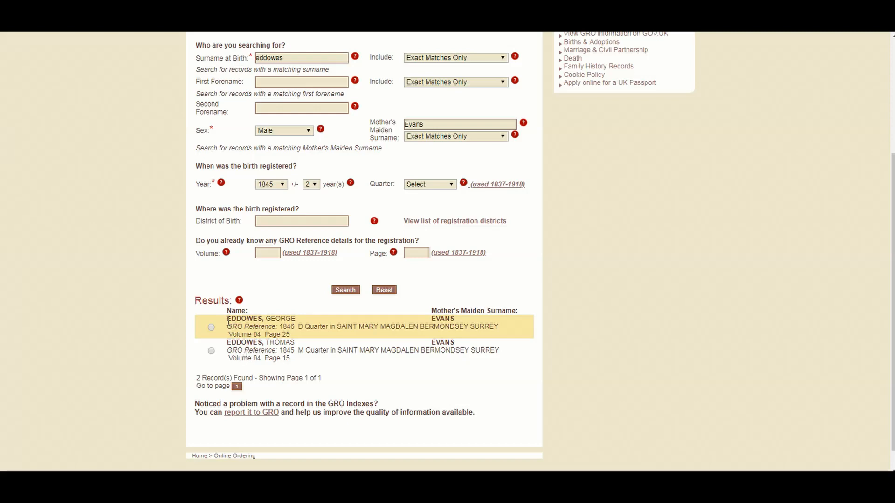
pyautogui.click(302, 221)
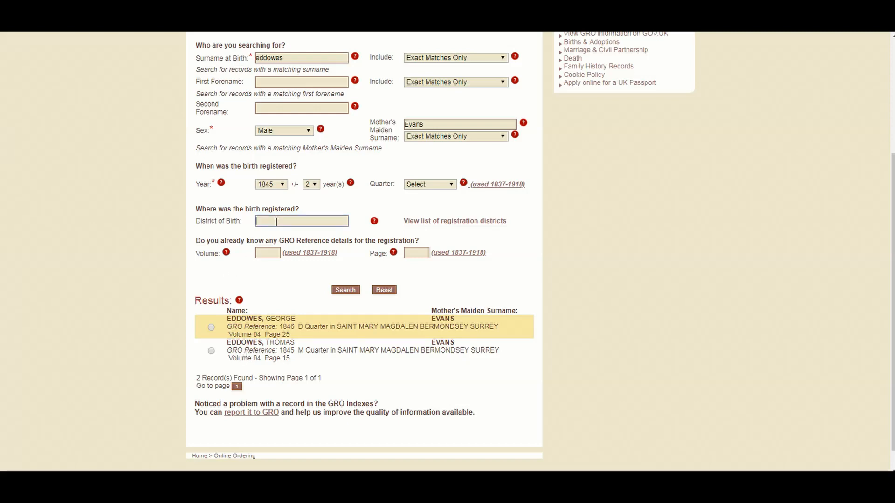
pyautogui.write('Wol')
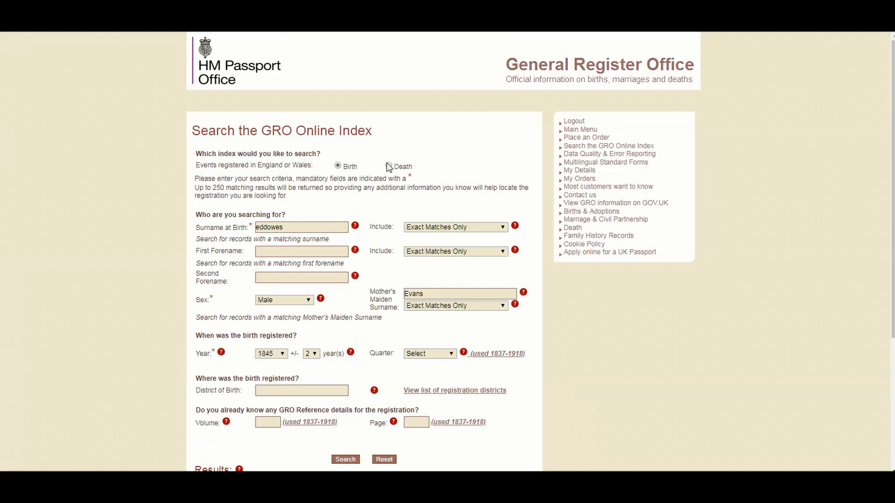
# Search deaths for female Catherine Eddowes around 1888, finding London City 1888, aged 43.
pyautogui.click(389, 166)
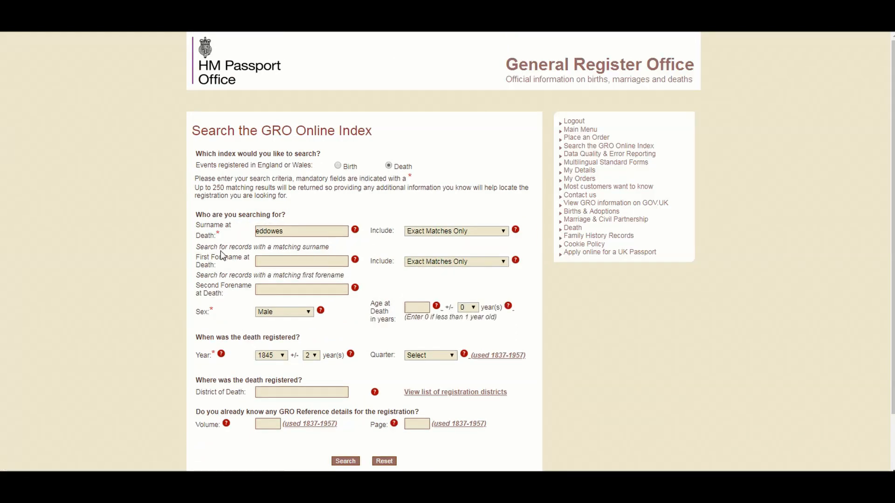
pyautogui.moveTo(101, 258)
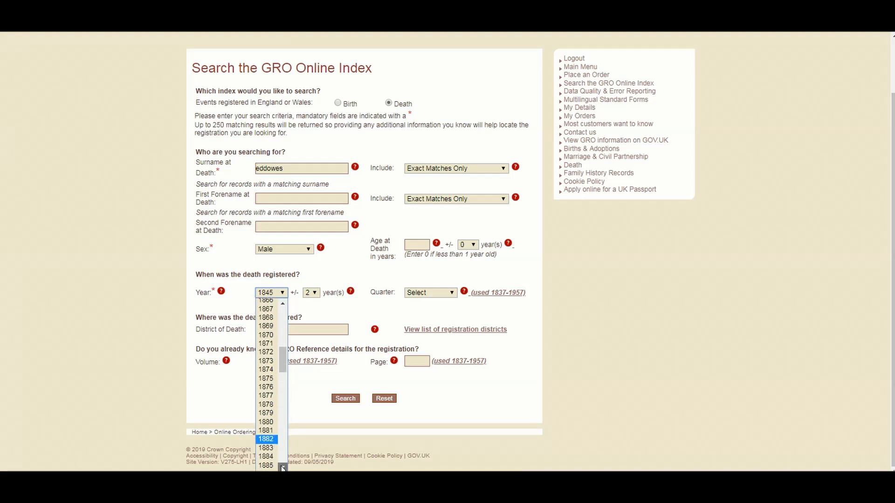
pyautogui.scroll(-3)
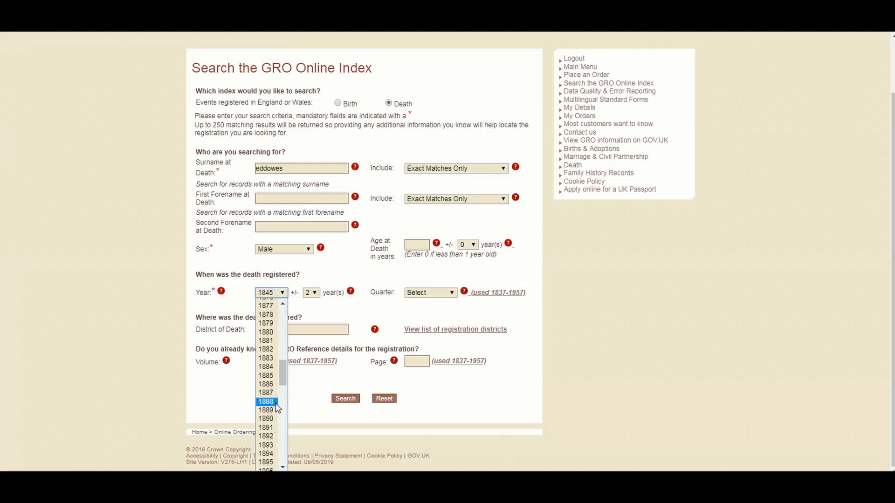
pyautogui.click(301, 198)
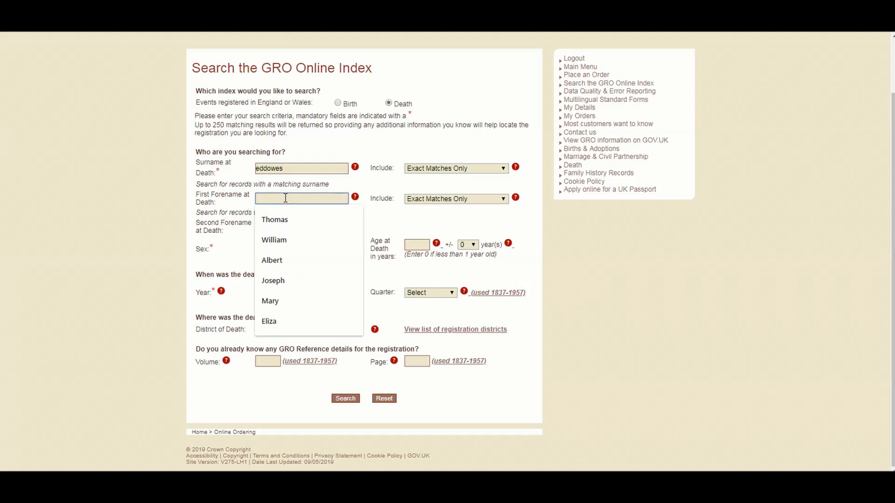
pyautogui.write('catherine')
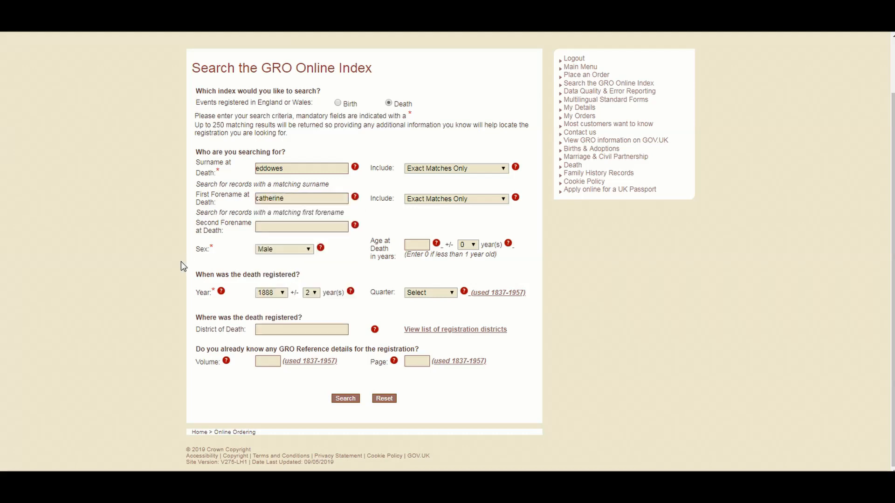
pyautogui.click(284, 249)
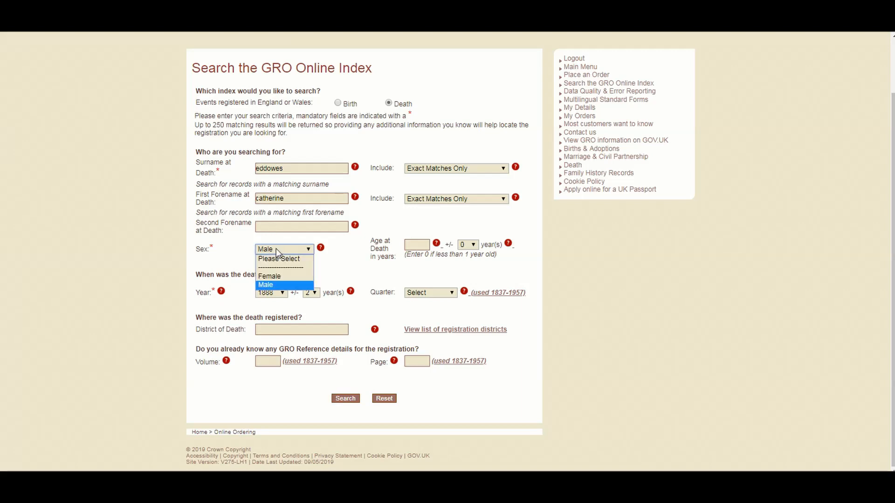
pyautogui.click(265, 285)
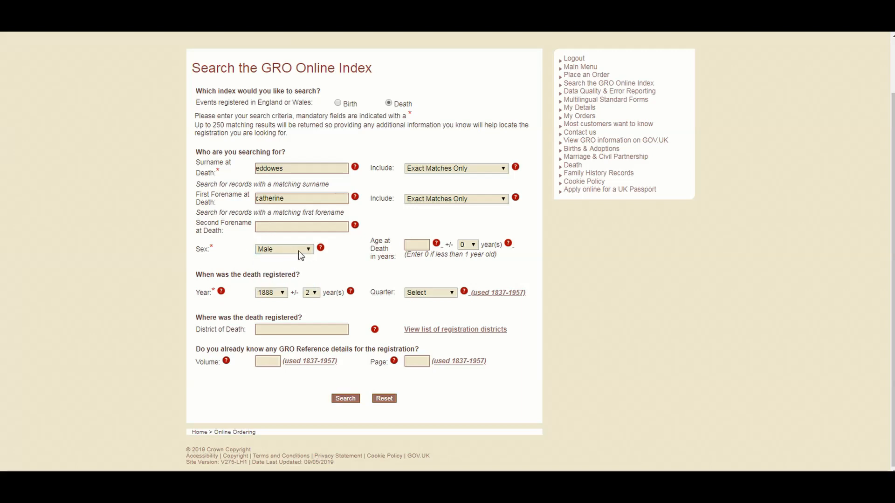
pyautogui.click(284, 249)
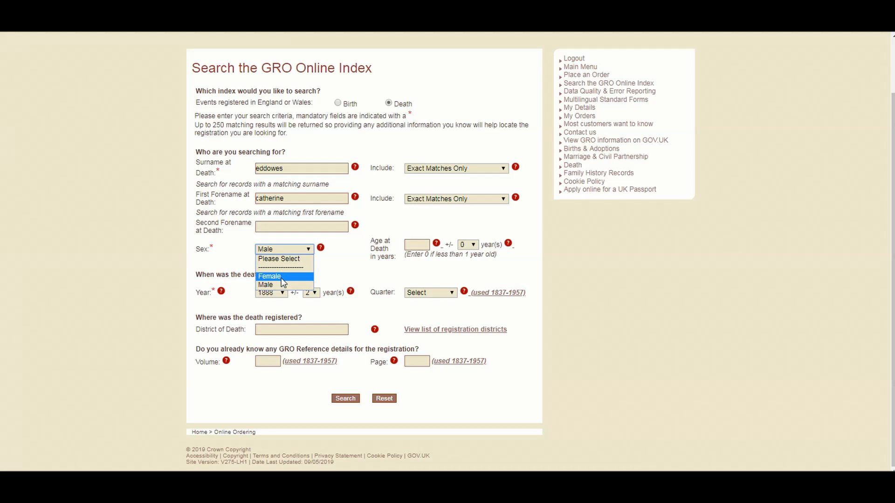
pyautogui.click(268, 277)
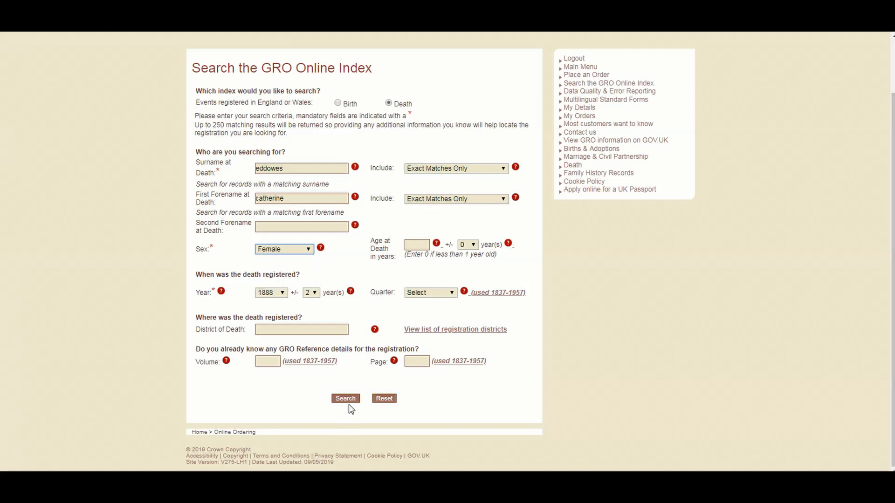
pyautogui.click(345, 399)
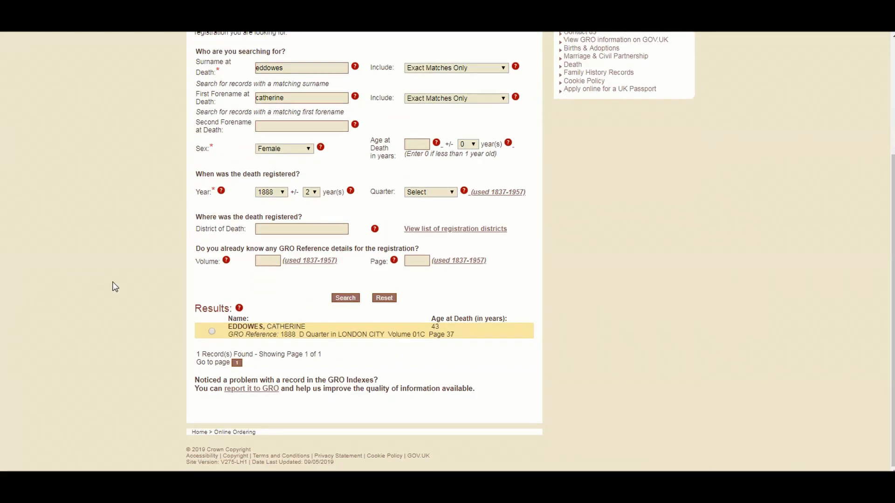
pyautogui.moveTo(166, 306)
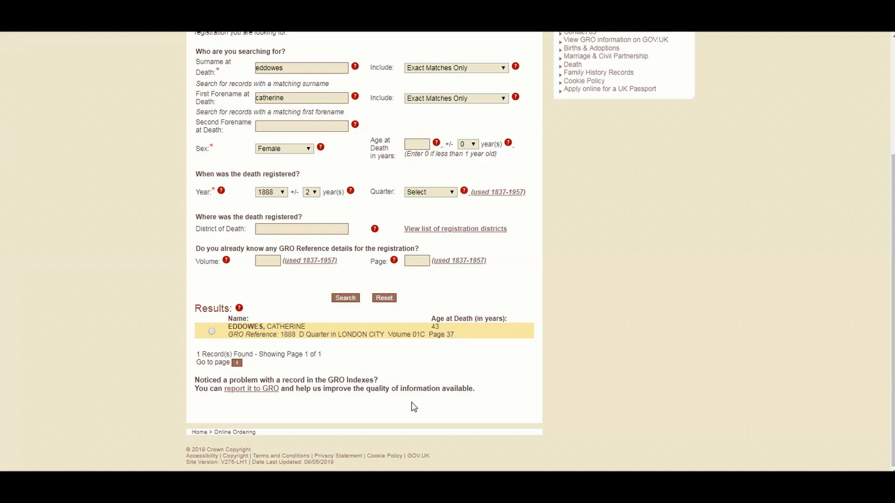
pyautogui.moveTo(335, 363)
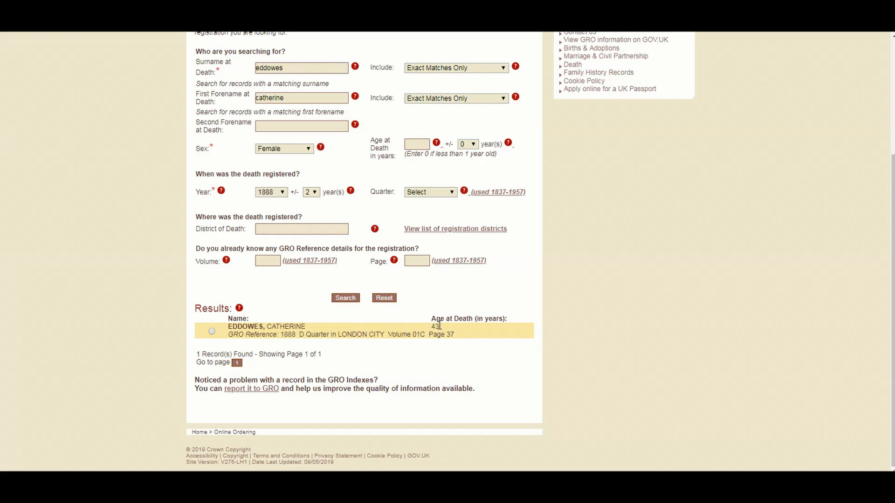
pyautogui.moveTo(400, 331)
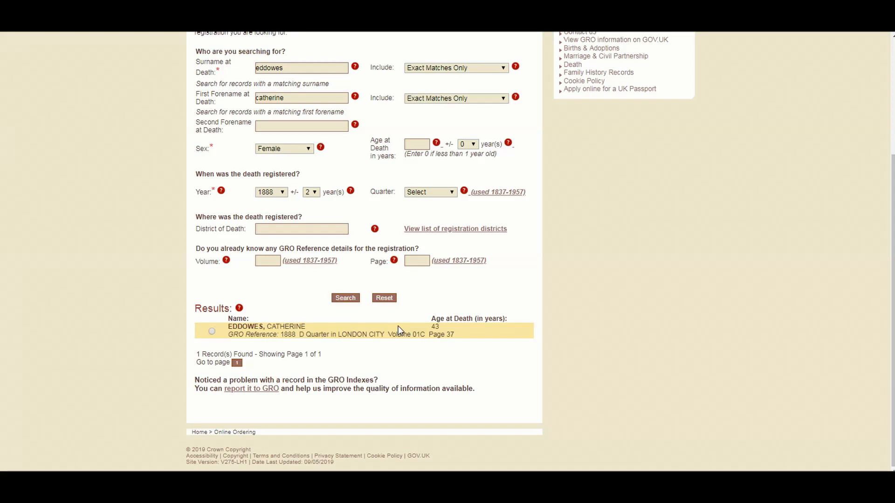
pyautogui.moveTo(402, 369)
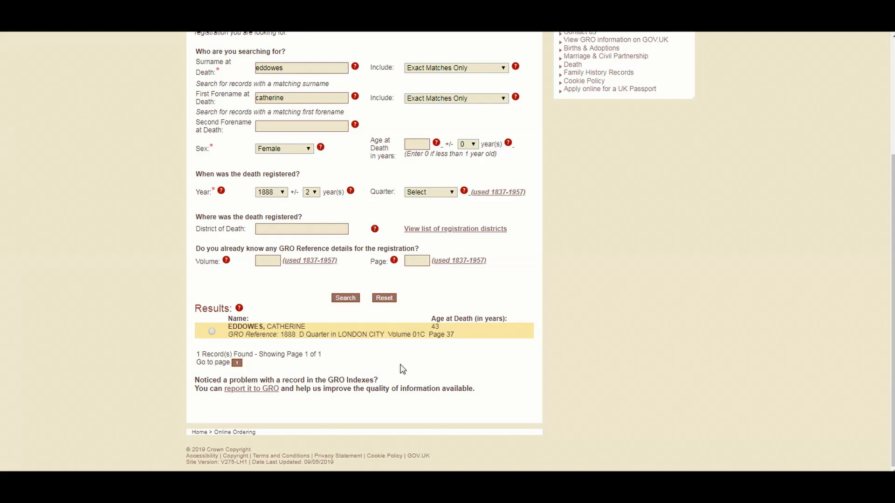
pyautogui.moveTo(438, 328)
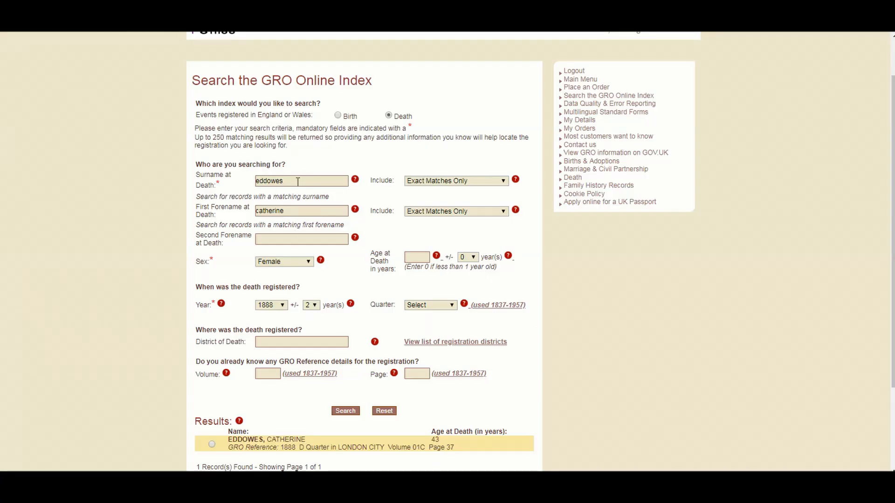
# Clear the forename and run a female Eddowes birth index search for 1840.
pyautogui.click(301, 210)
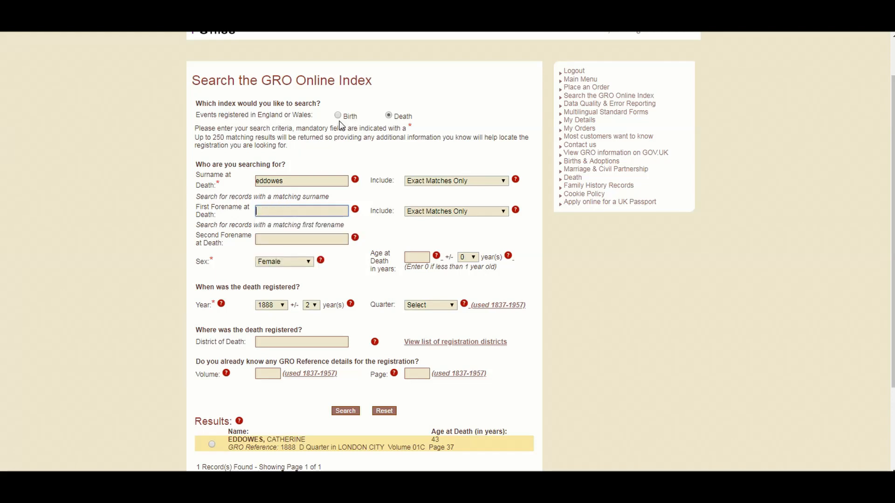
pyautogui.click(338, 166)
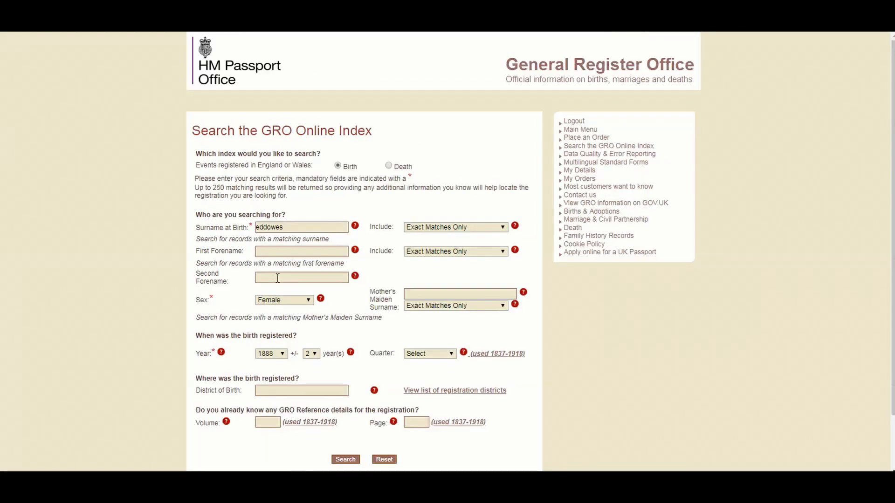
pyautogui.click(283, 353)
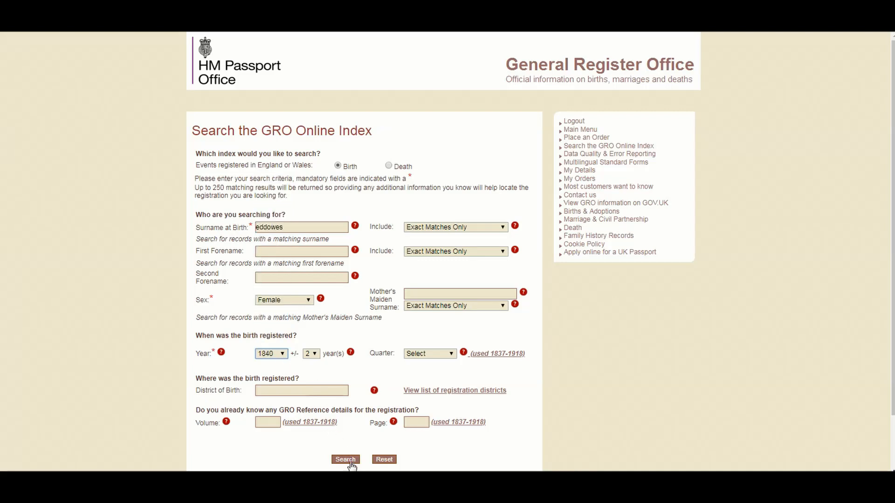
pyautogui.click(345, 460)
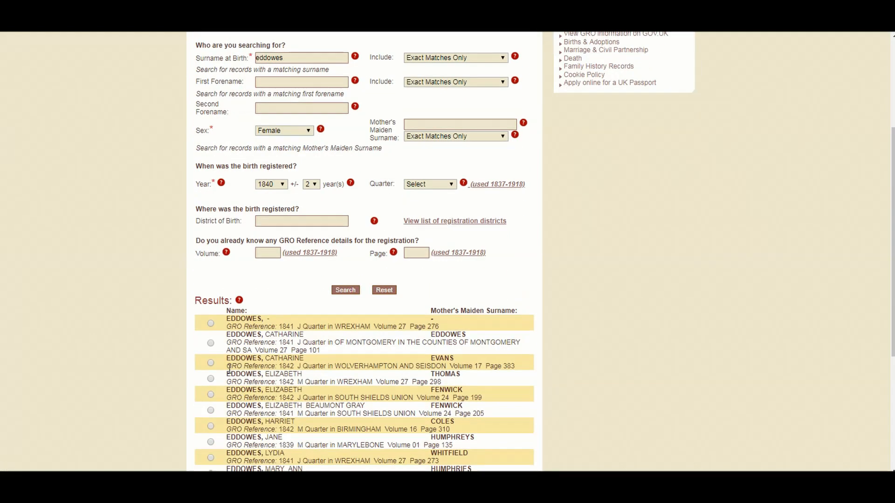
# Limit the birth search to Wolverhampton, listing Catharine (1842) and Mary Ann (1840).
pyautogui.click(302, 221)
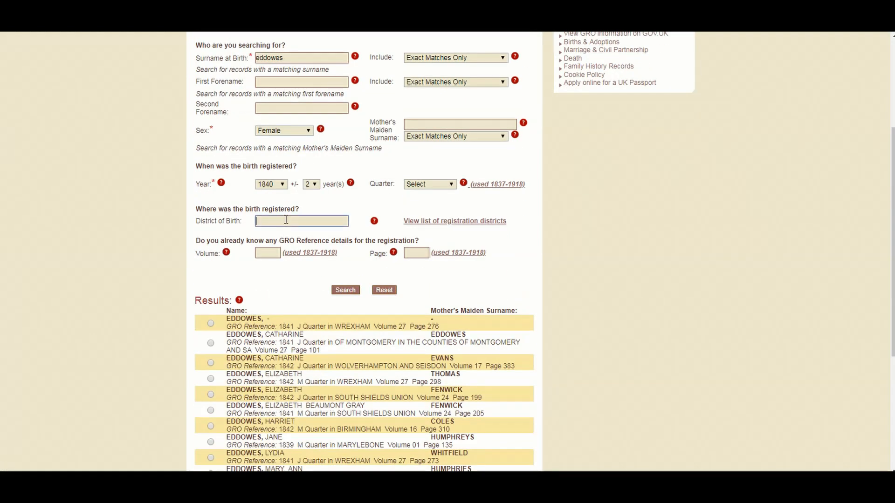
pyautogui.write('wolverham')
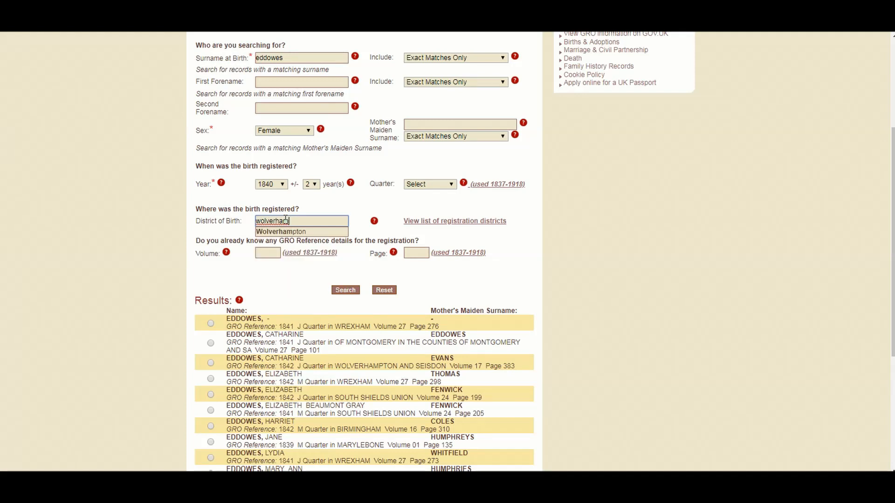
pyautogui.click(282, 231)
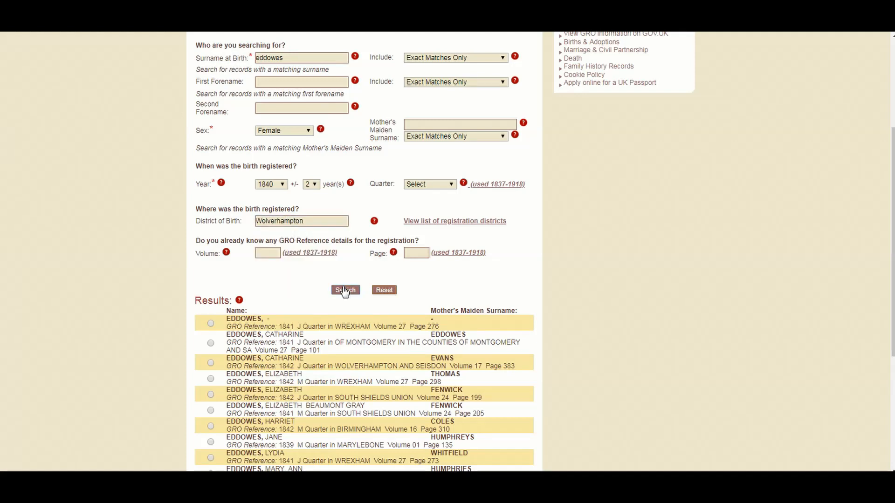
pyautogui.click(345, 290)
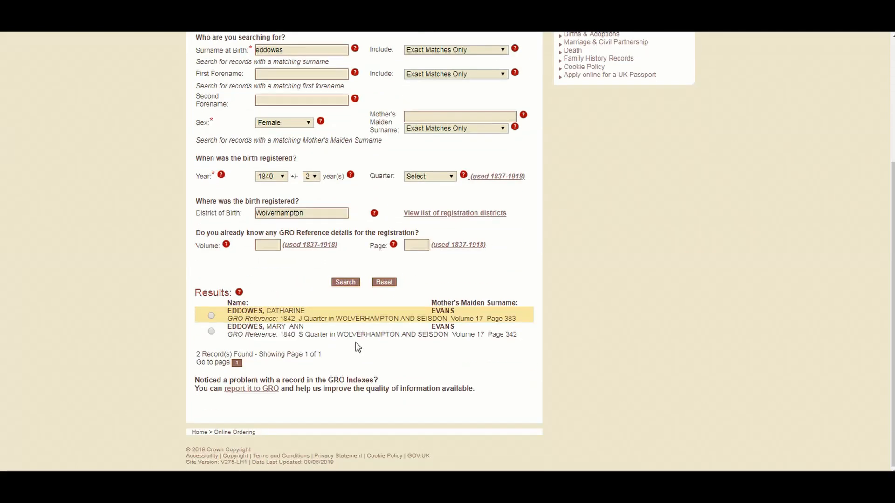
pyautogui.moveTo(330, 315)
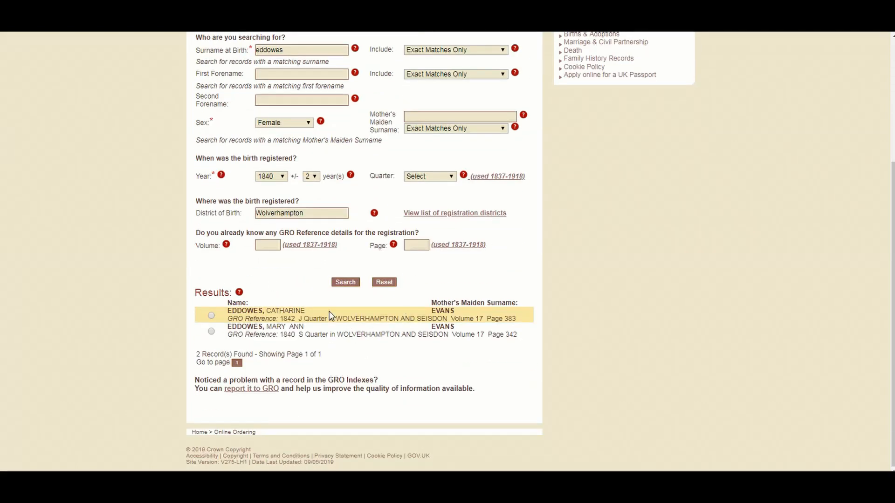
pyautogui.moveTo(431, 89)
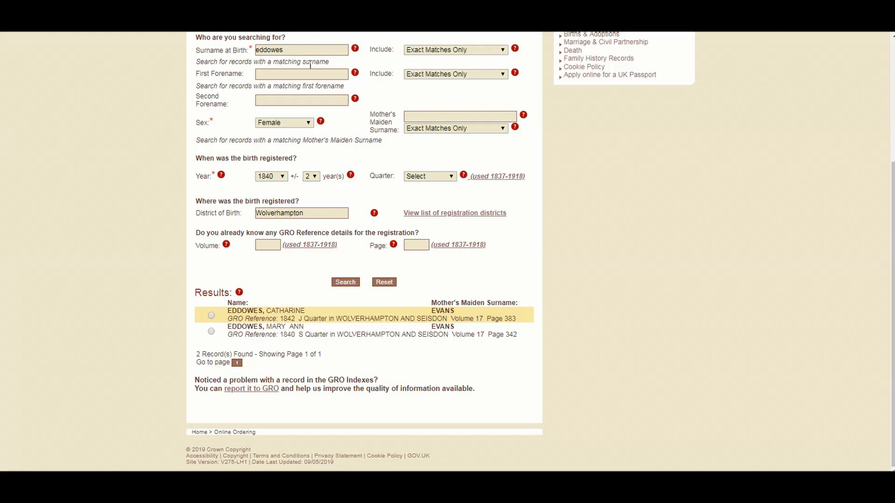
# Search deaths for female Mary Eddowes with no district, finding Mary Ann, 1842, age 0.
pyautogui.click(301, 74)
pyautogui.write('mary')
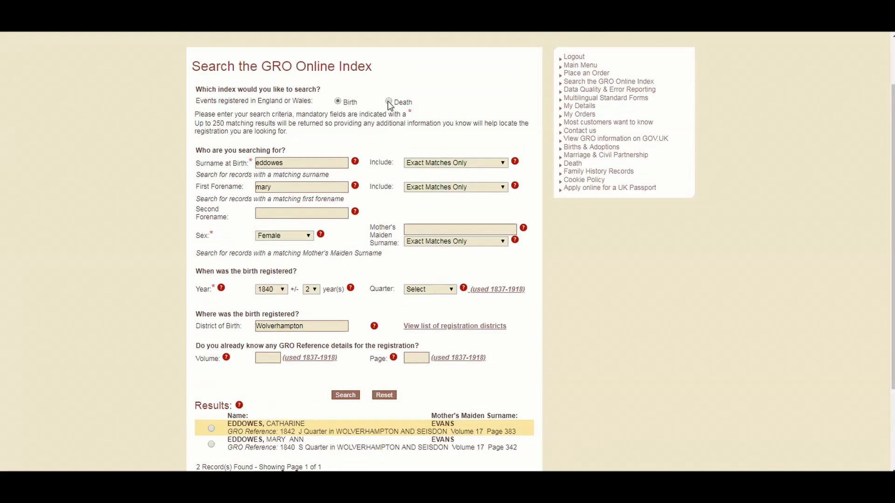
pyautogui.click(389, 104)
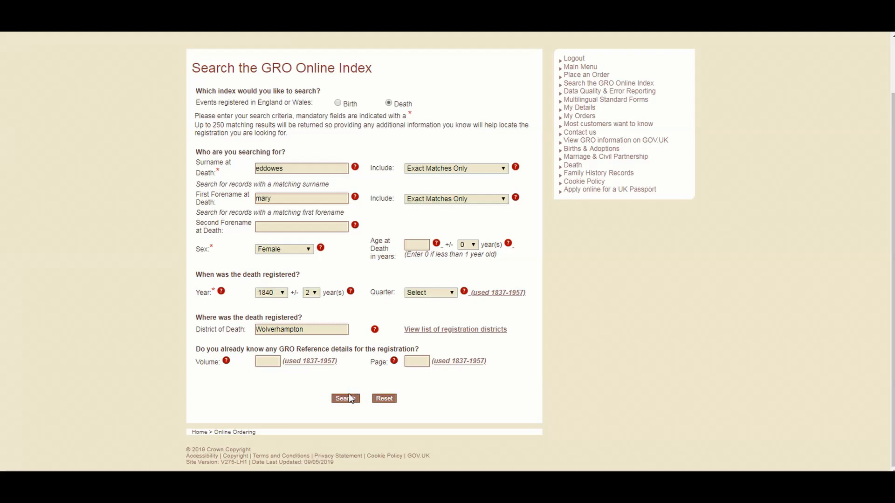
pyautogui.doubleClick(301, 329)
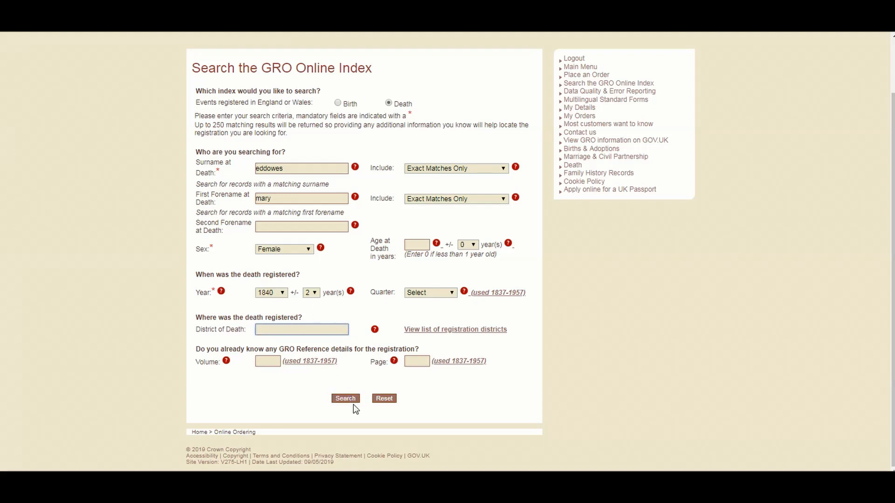
pyautogui.click(345, 399)
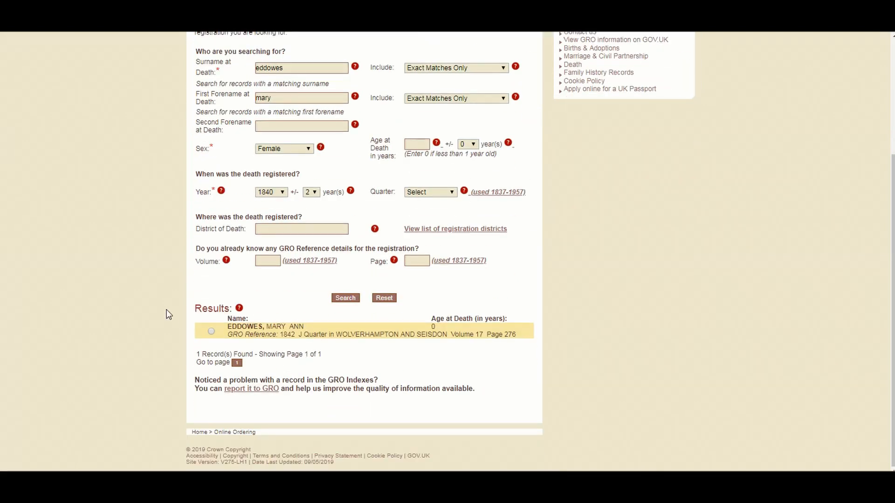
pyautogui.moveTo(34, 211)
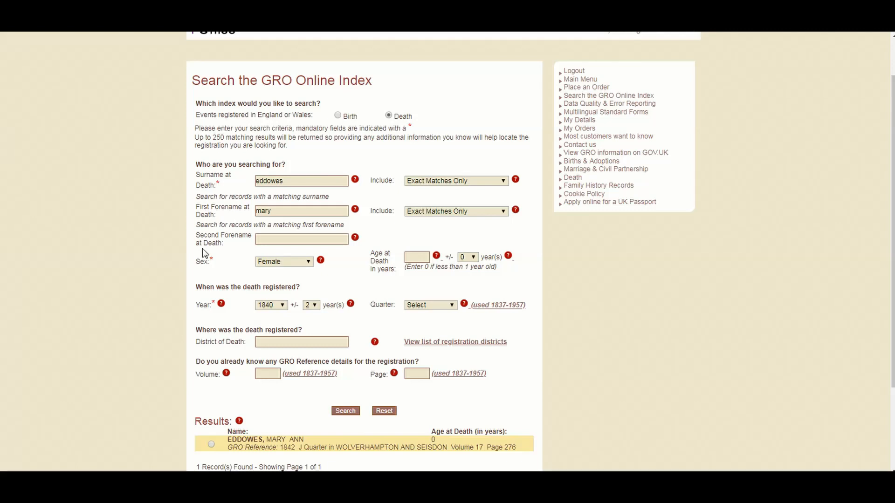
pyautogui.moveTo(199, 288)
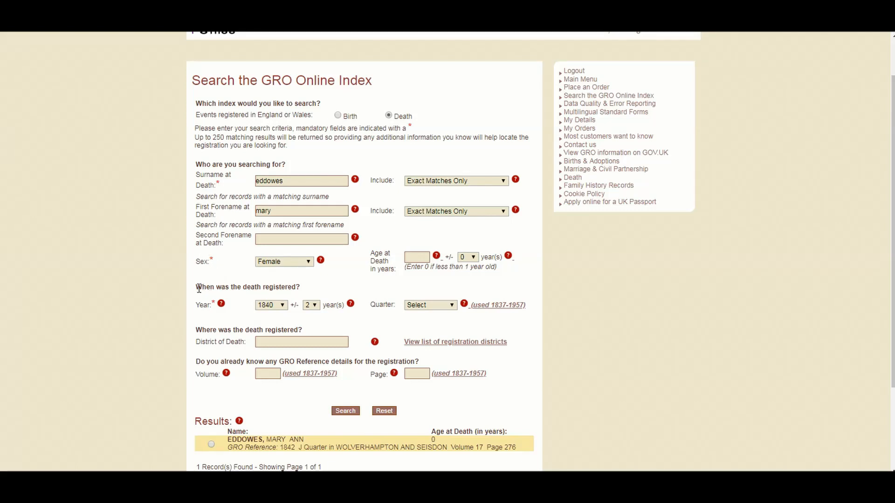
pyautogui.moveTo(197, 314)
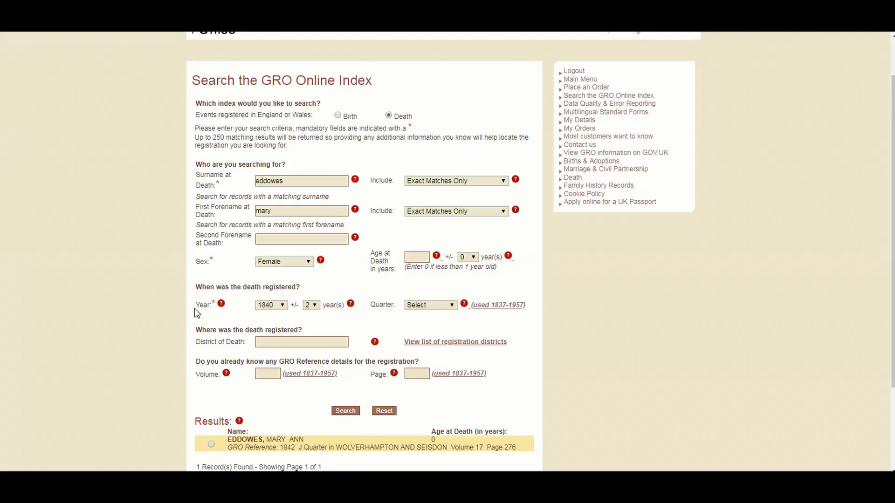